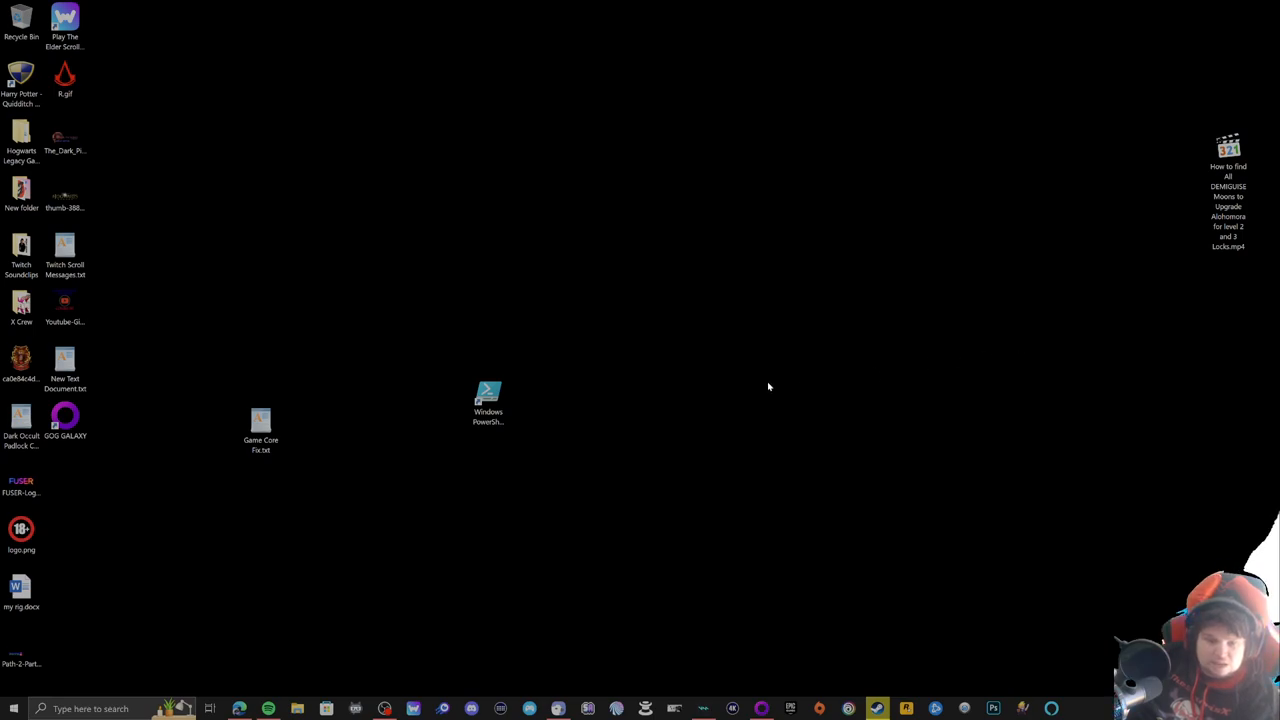
Step: Open Game Core Fix.txt in WordPad and highlight the game's executable name
left_click(261, 425)
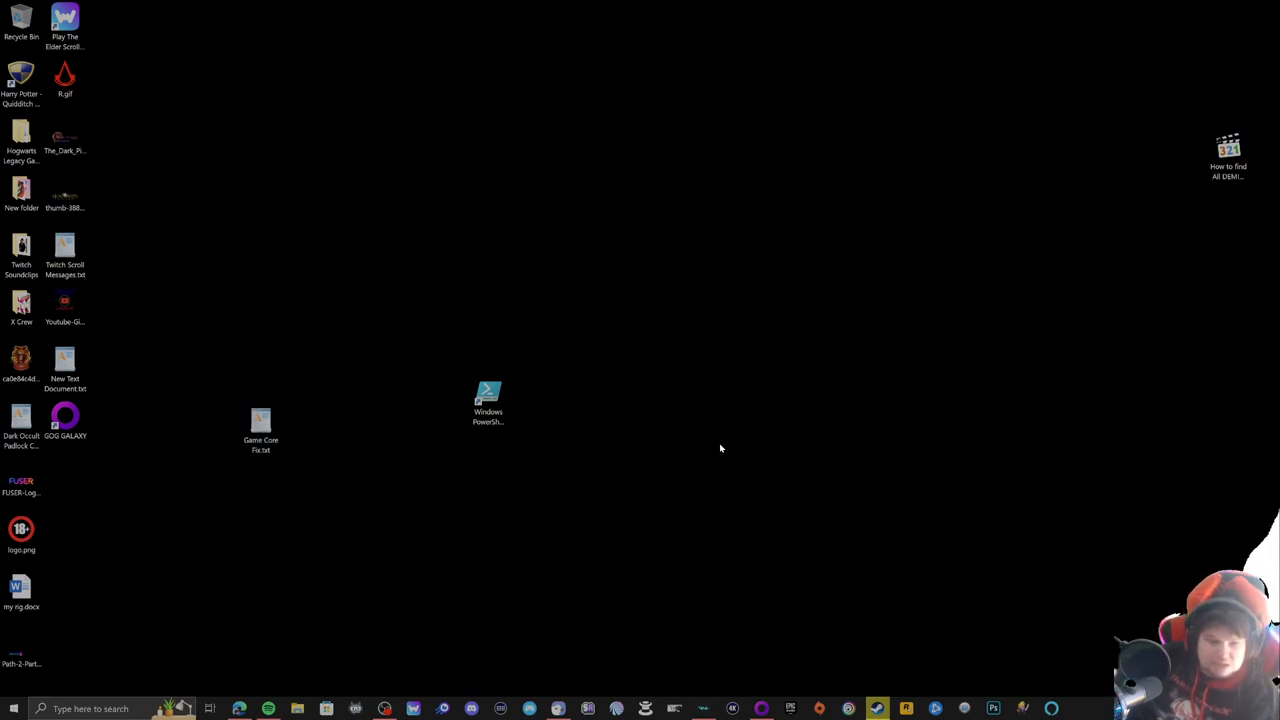
mouse_move(543, 452)
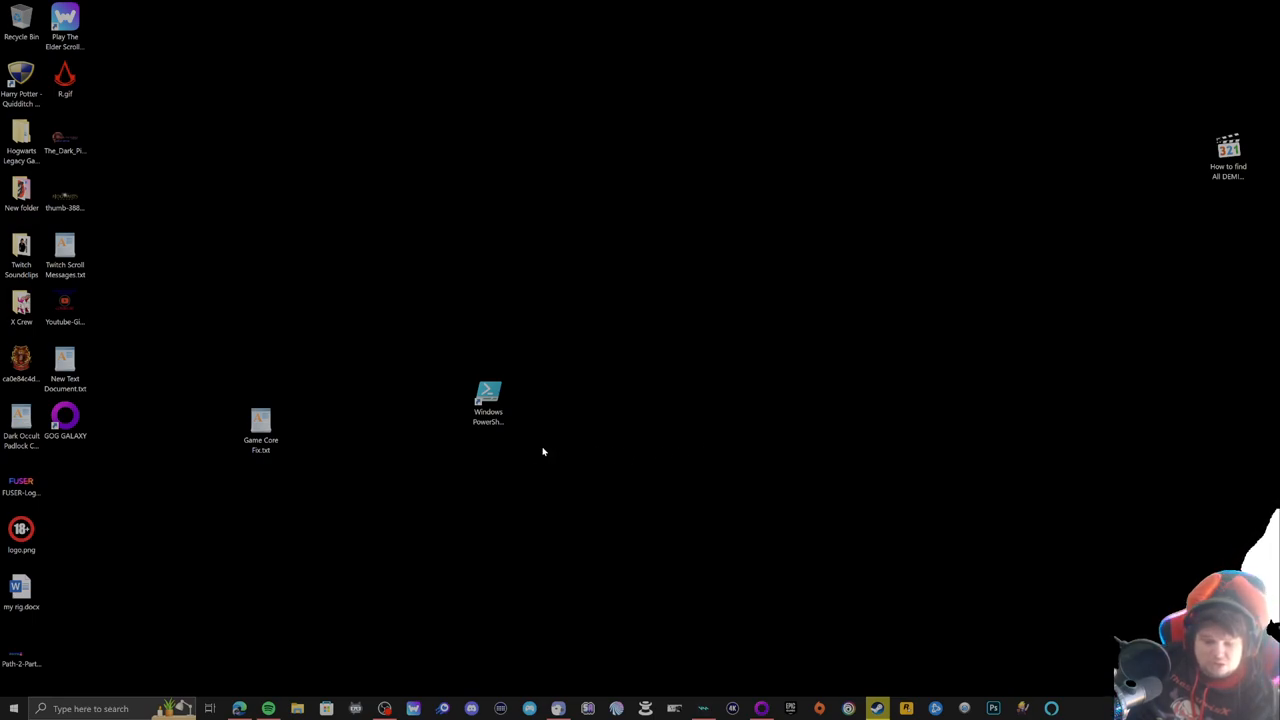
mouse_move(550, 425)
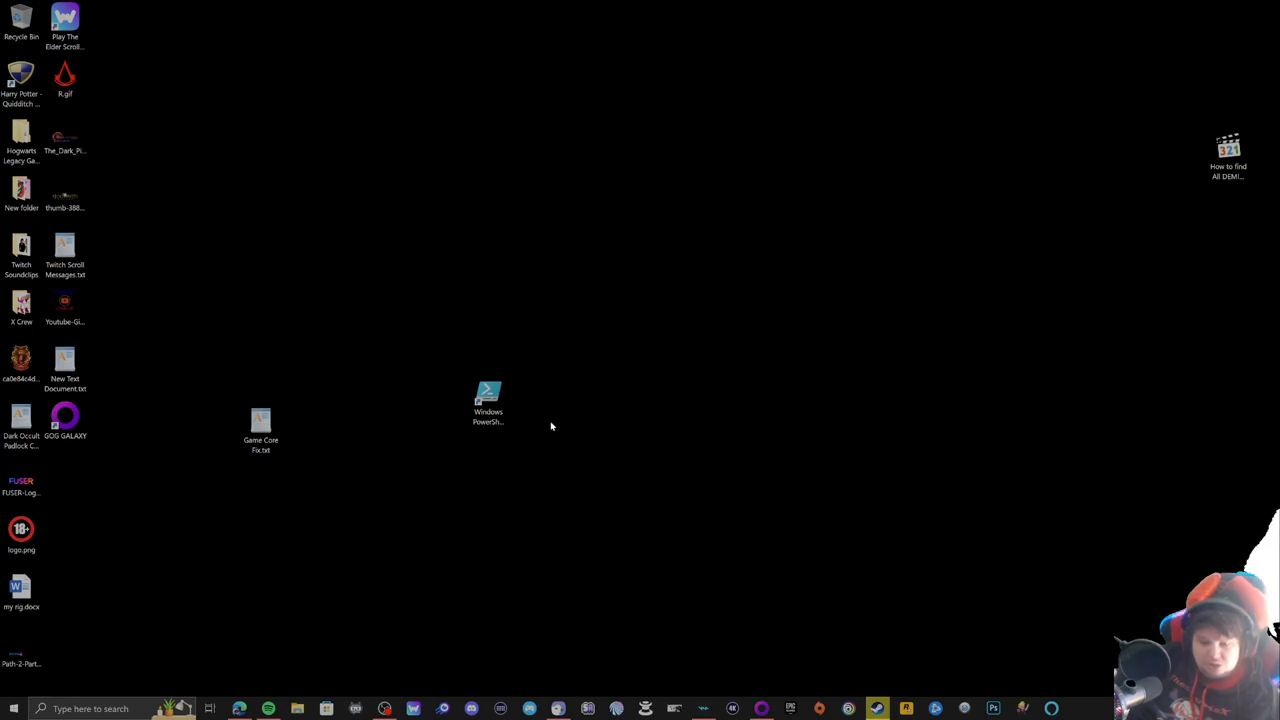
left_click(261, 425)
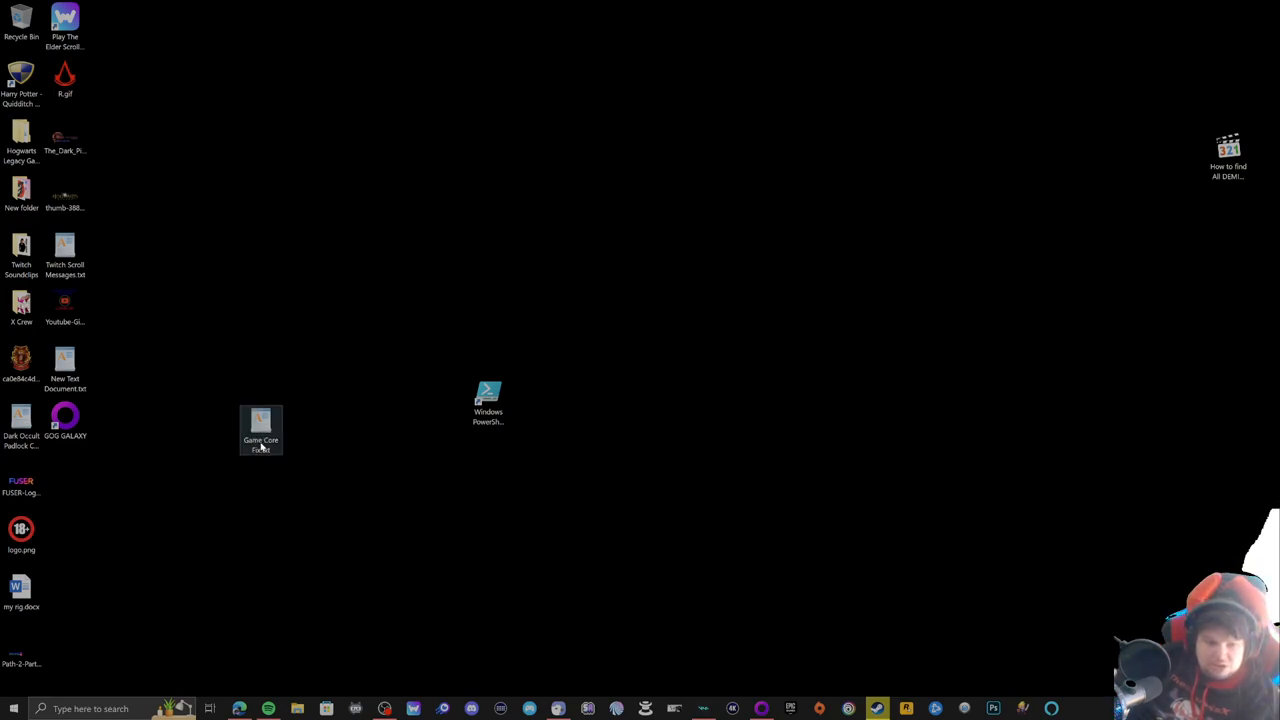
mouse_move(260, 430)
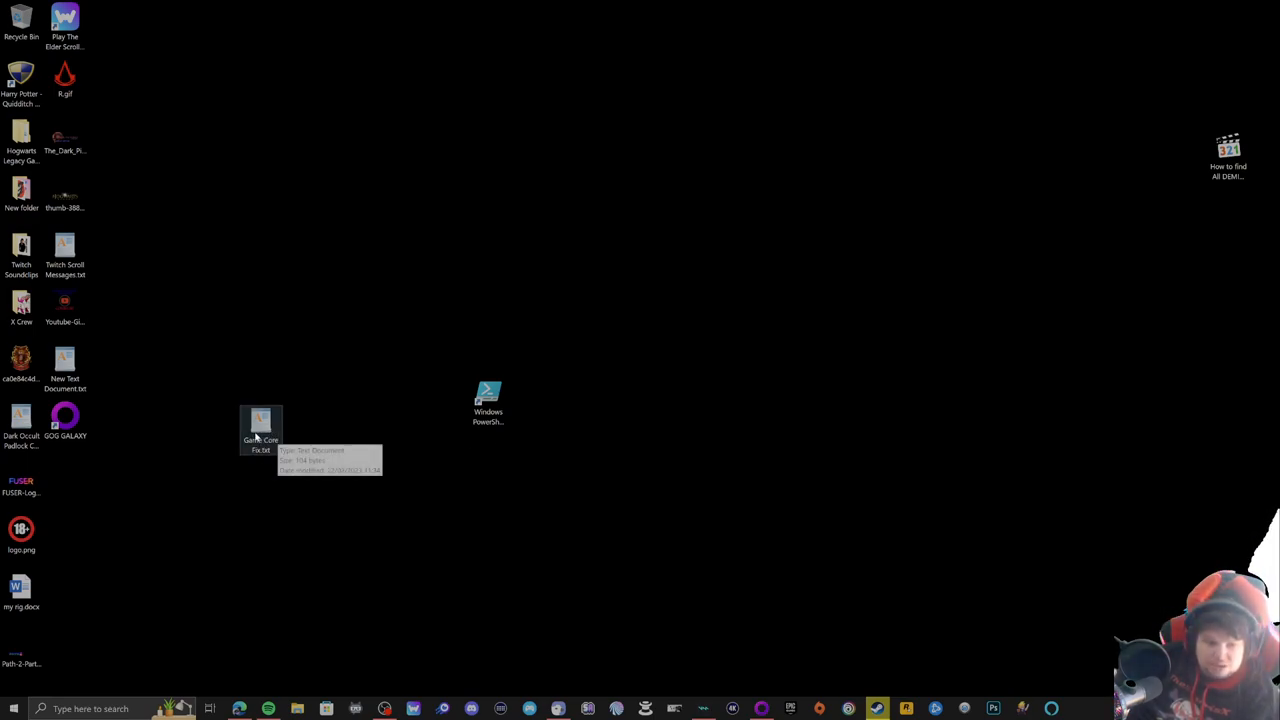
double_click(260, 420)
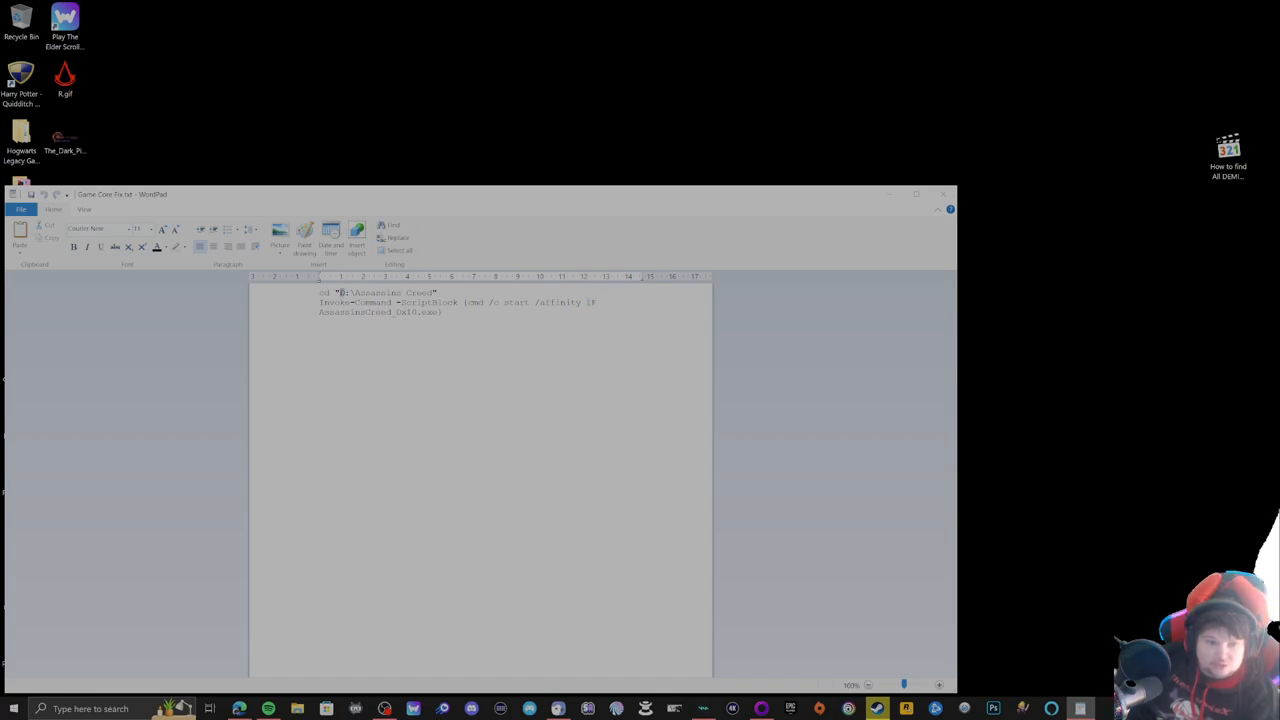
double_click(385, 292)
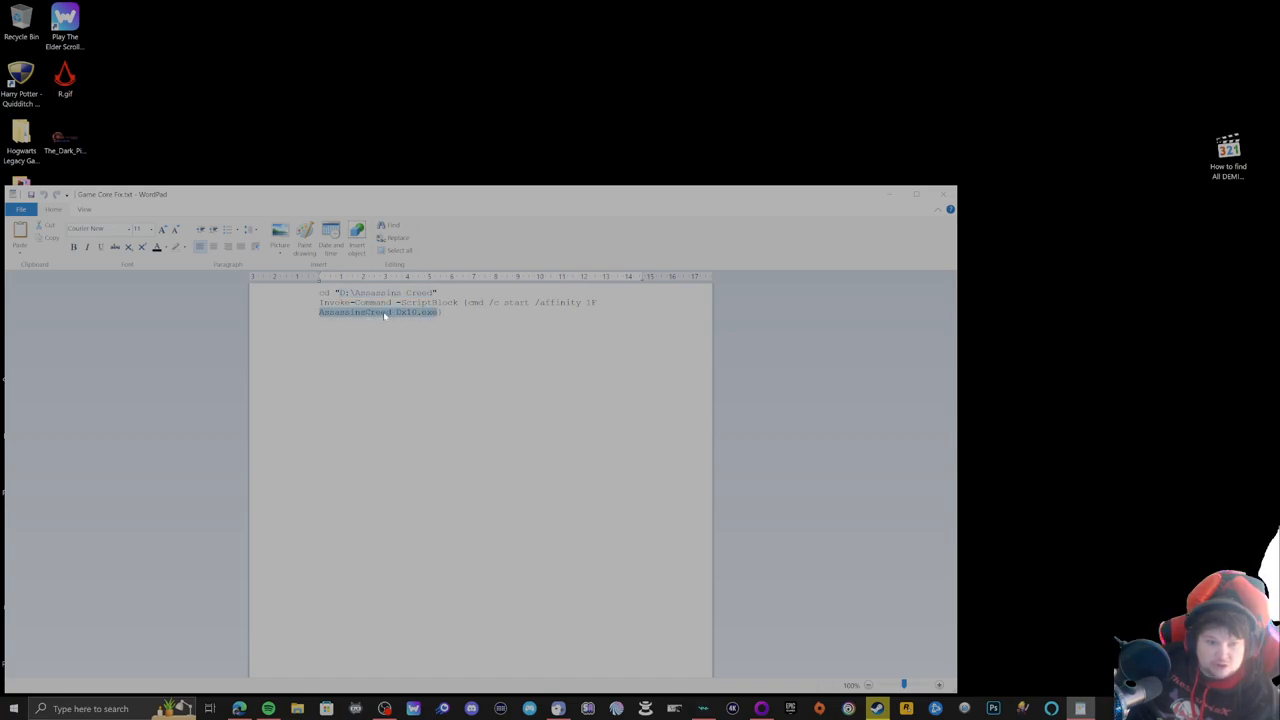
Step: Close WordPad and deselect Game Core Fix.txt on the desktop
left_click(942, 194)
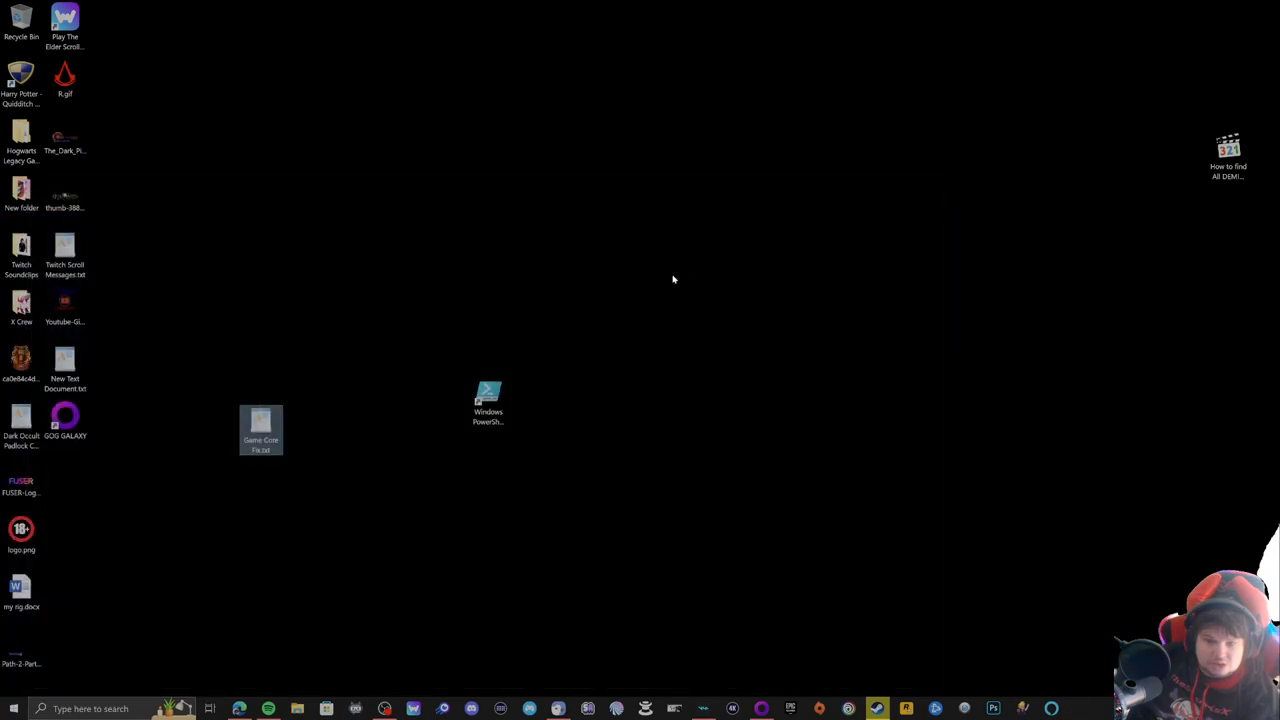
mouse_move(573, 301)
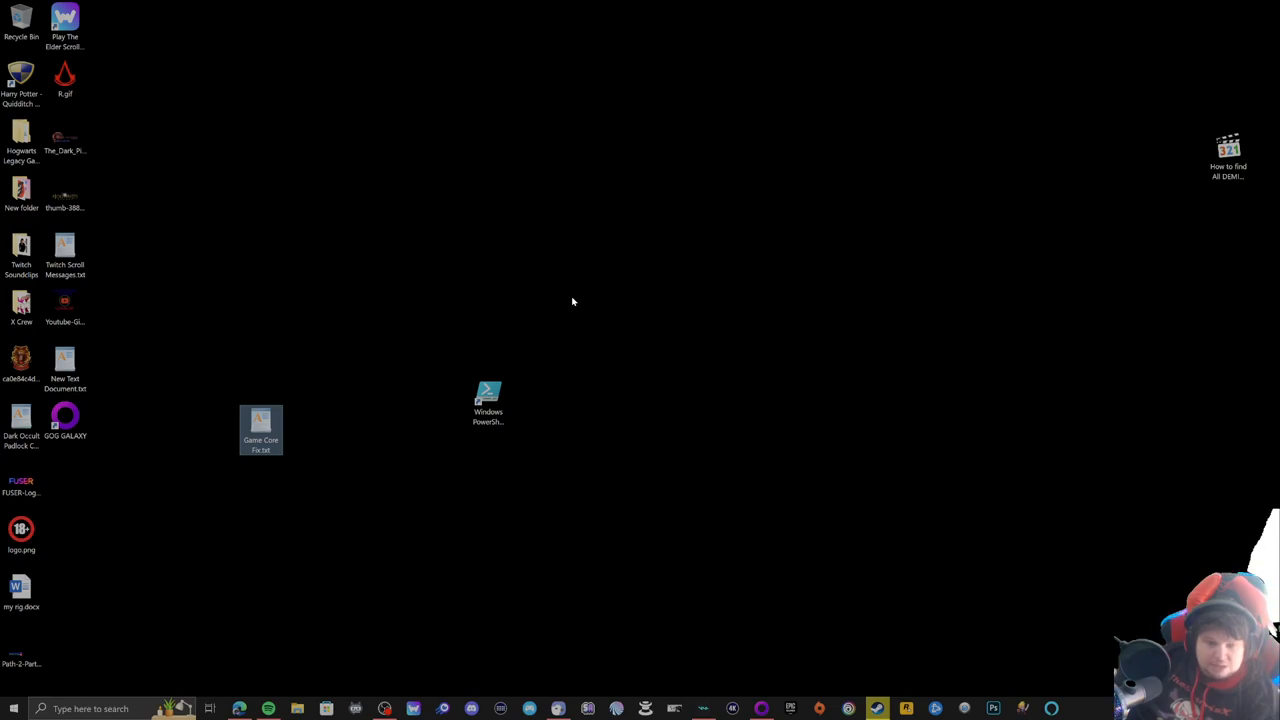
mouse_move(340, 371)
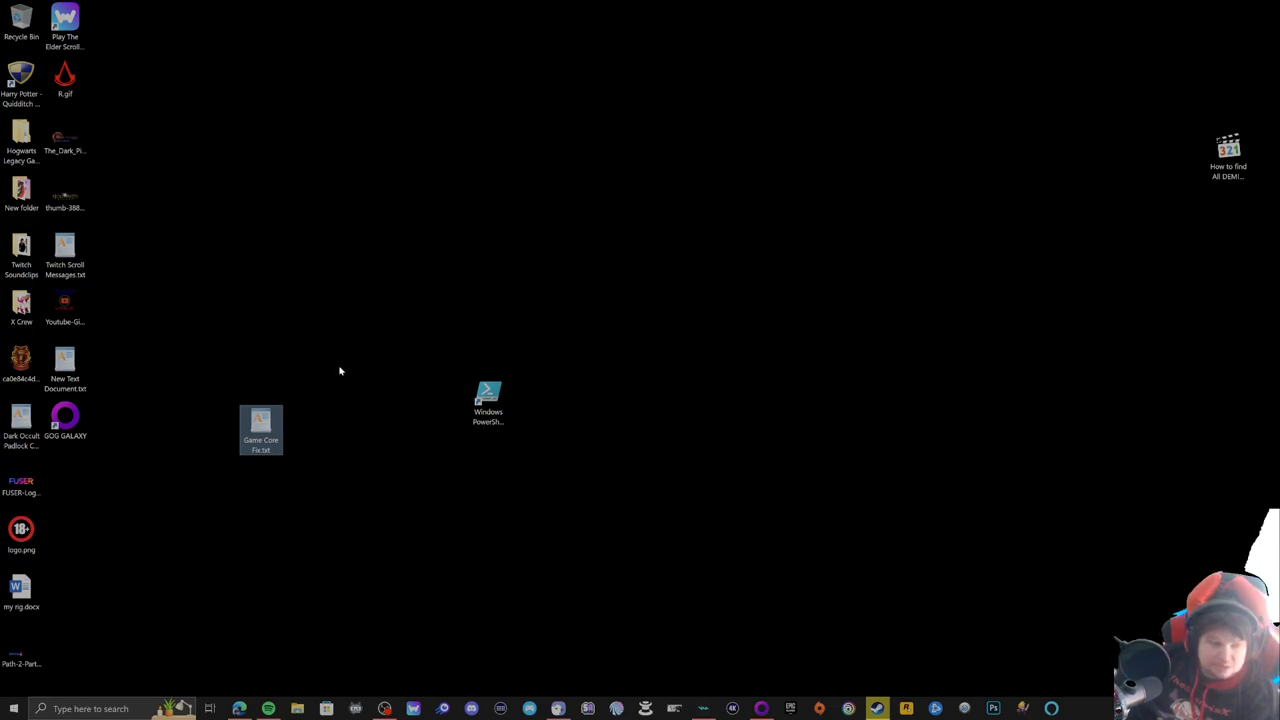
left_click(65, 362)
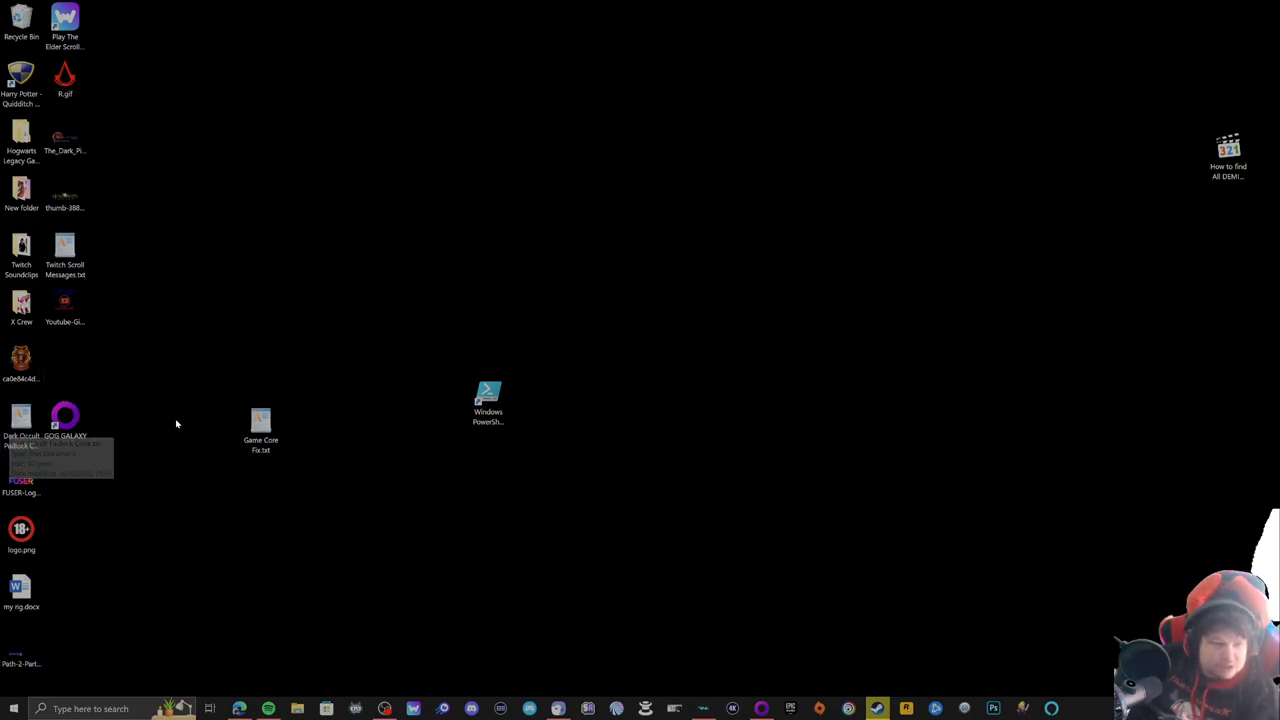
mouse_move(128, 248)
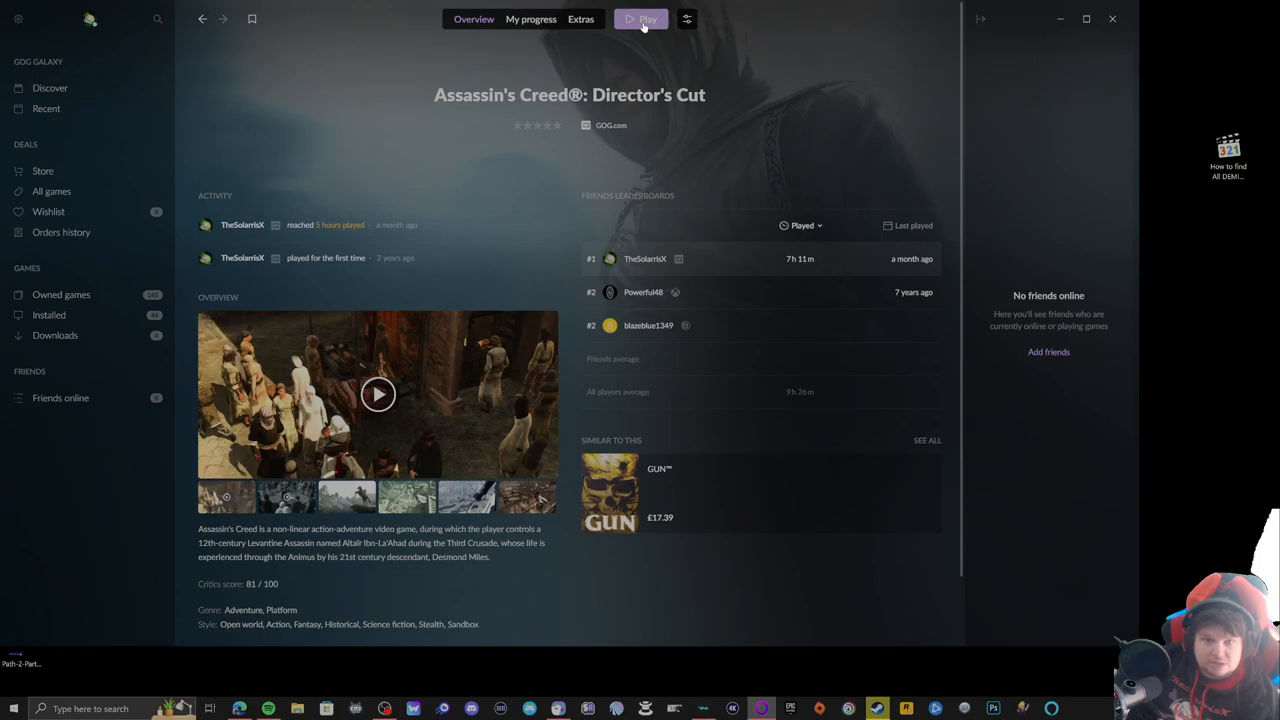
Step: Start Assassin's Creed: Director's Cut from GOG Galaxy, retrying until syncing begins
left_click(641, 18)
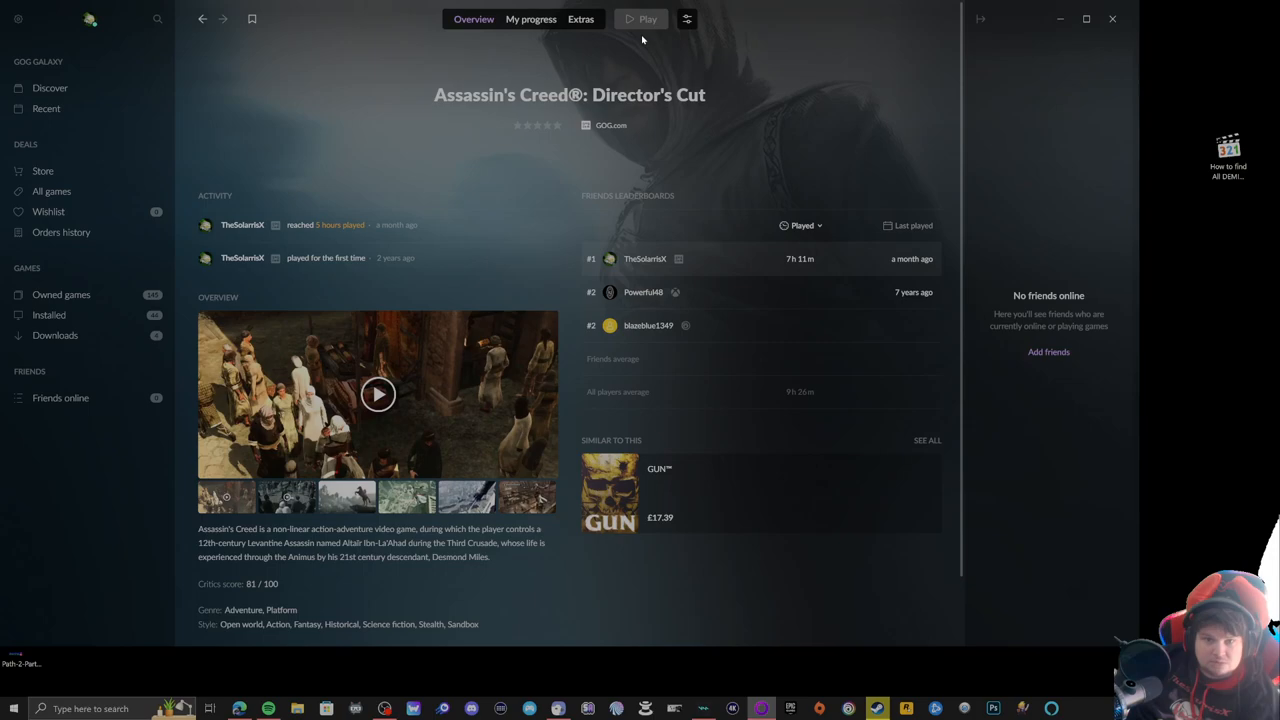
mouse_move(646, 41)
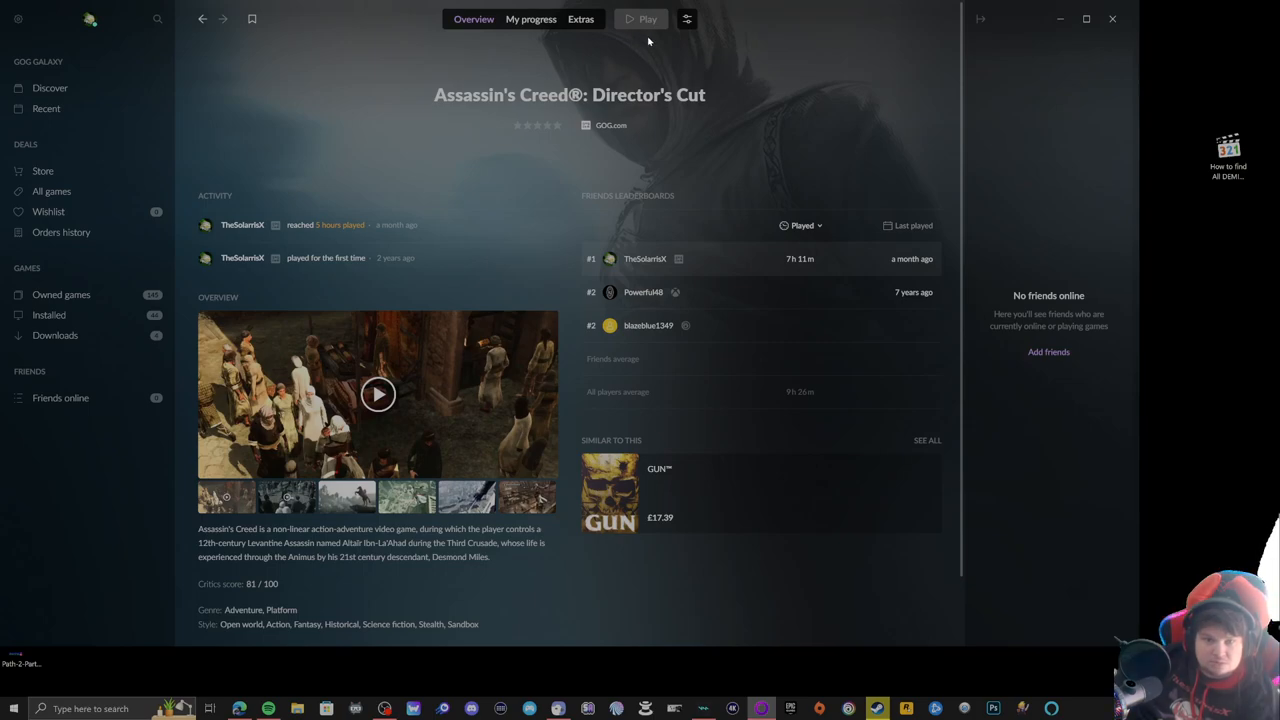
mouse_move(711, 46)
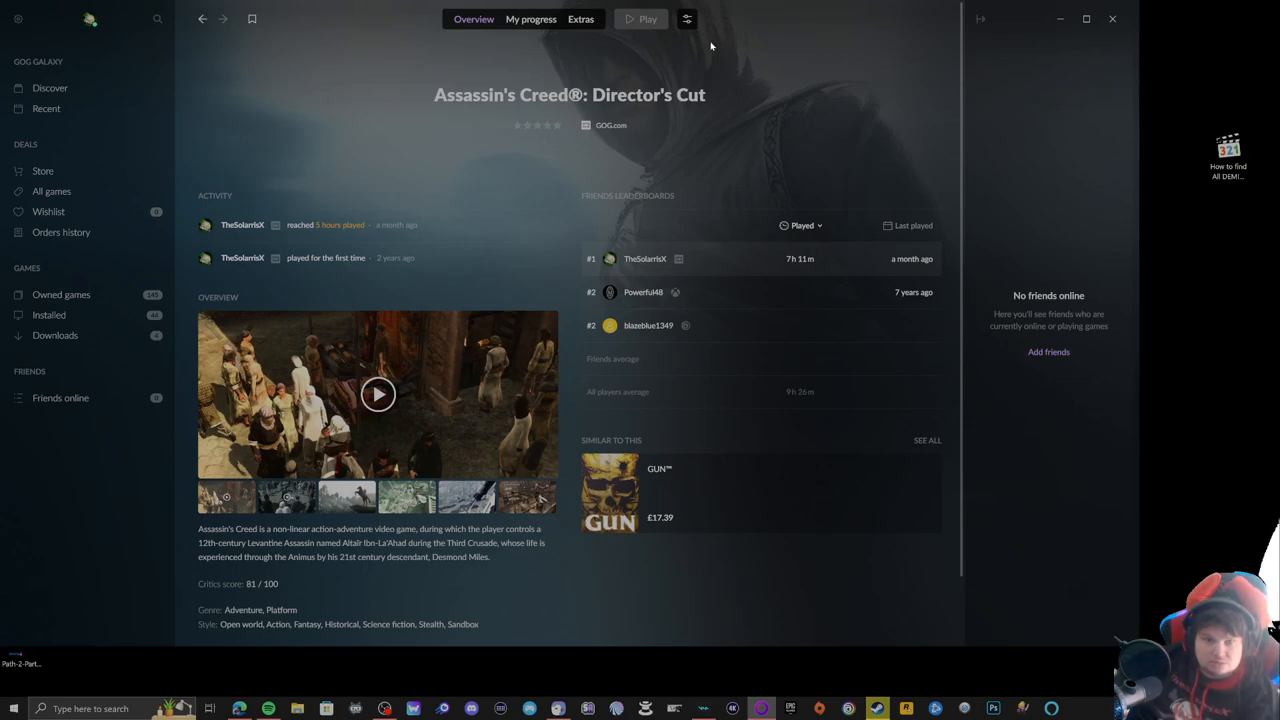
left_click(647, 19)
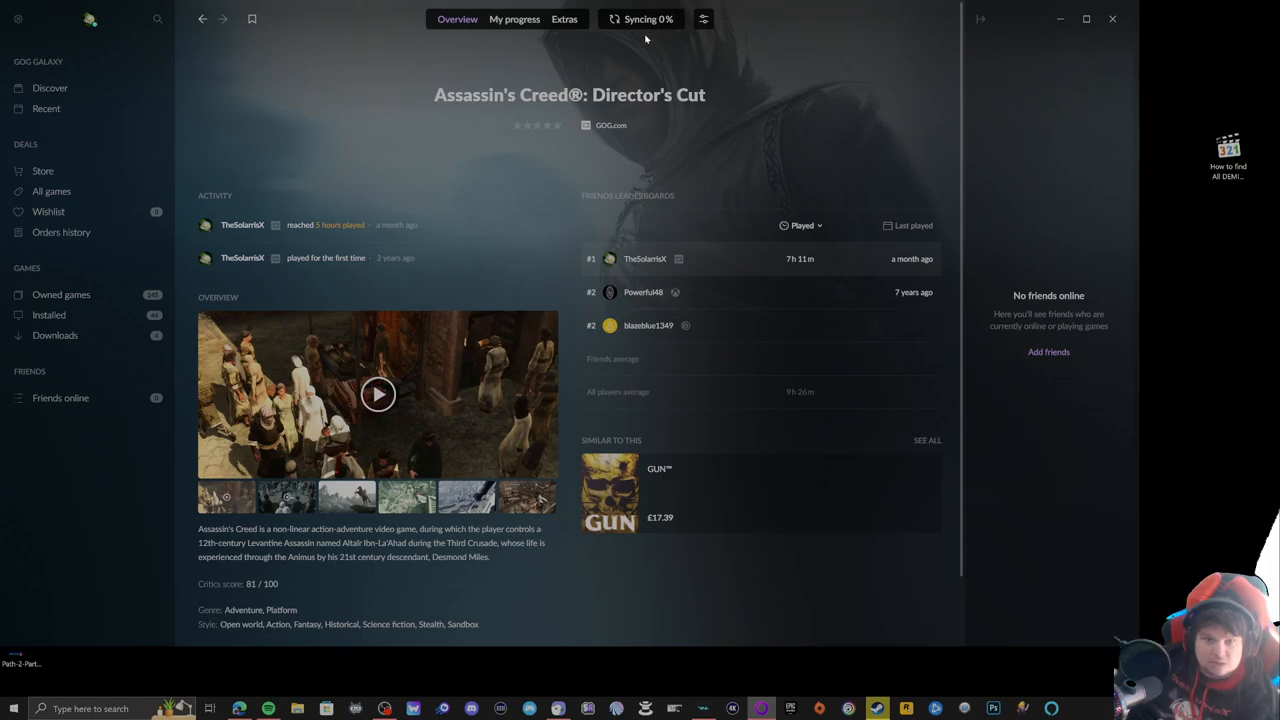
mouse_move(640, 40)
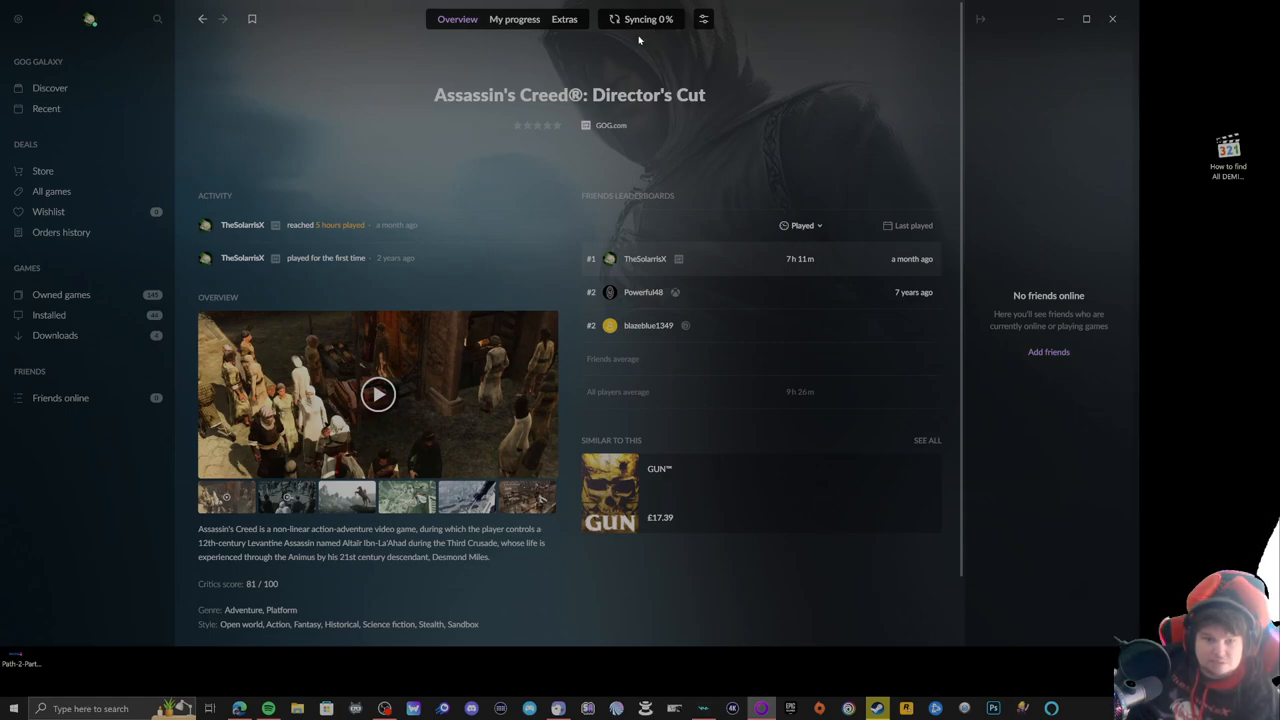
left_click(647, 19)
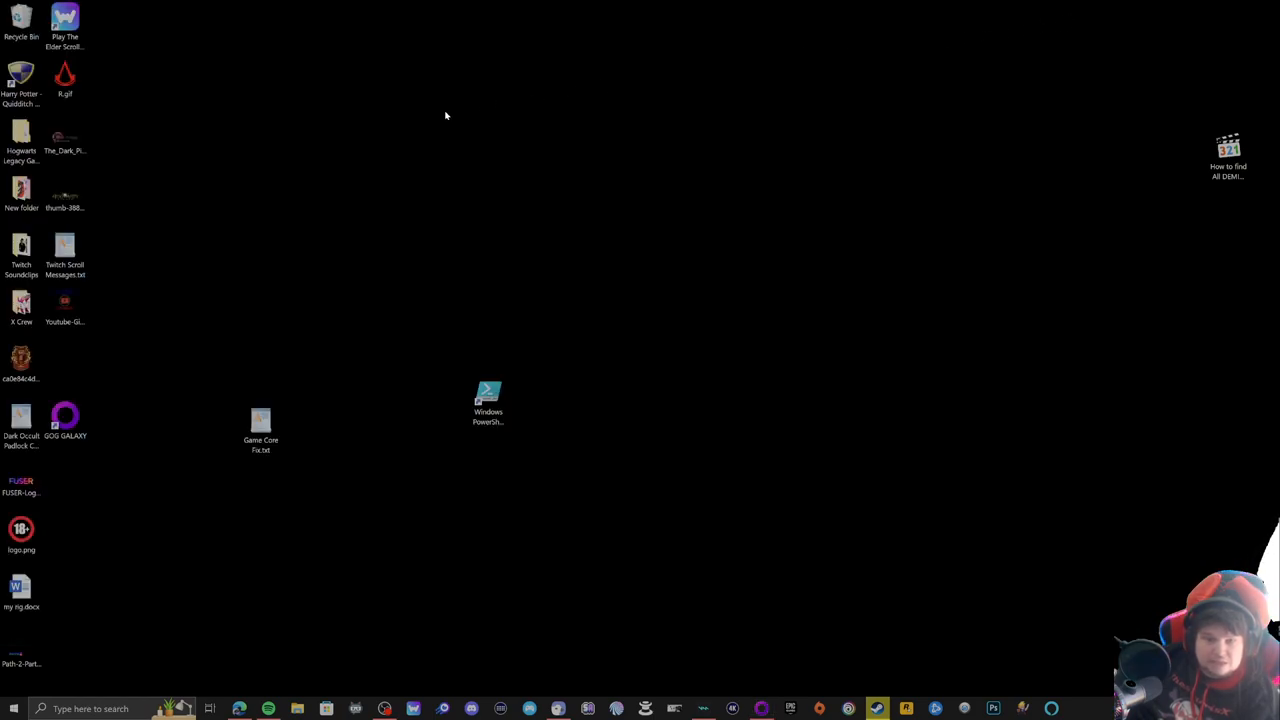
mouse_move(517, 261)
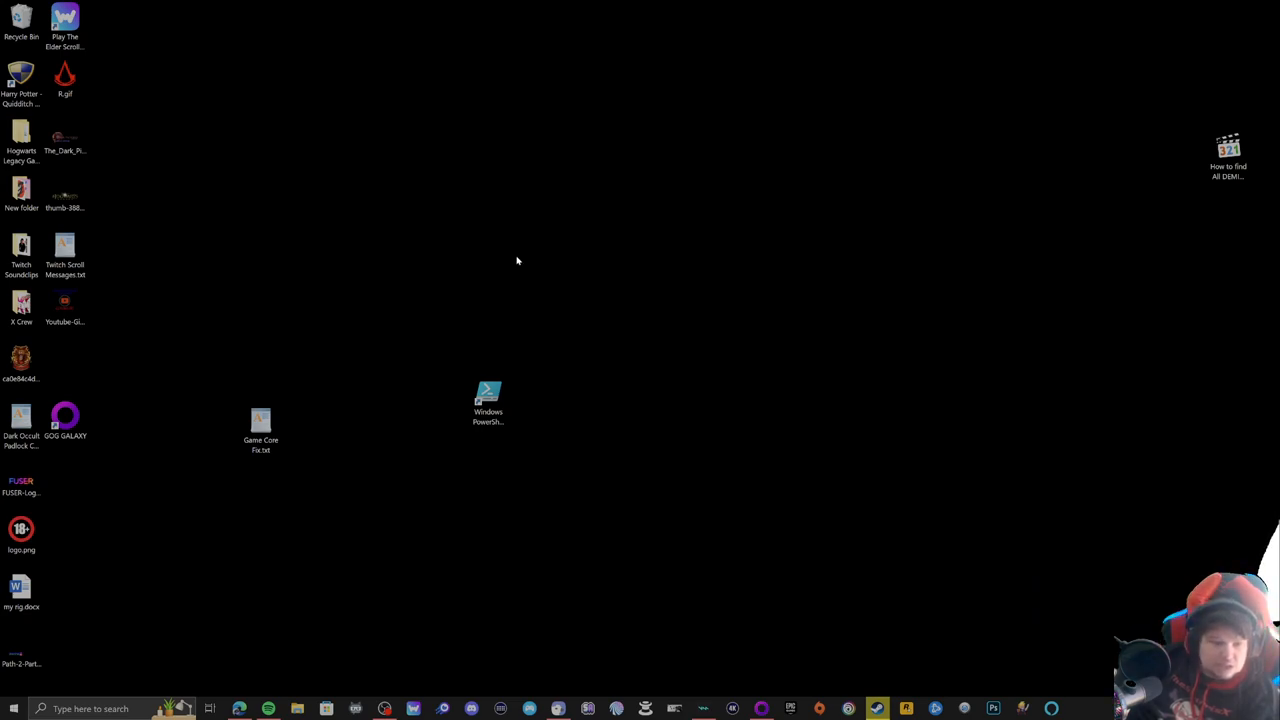
mouse_move(493, 267)
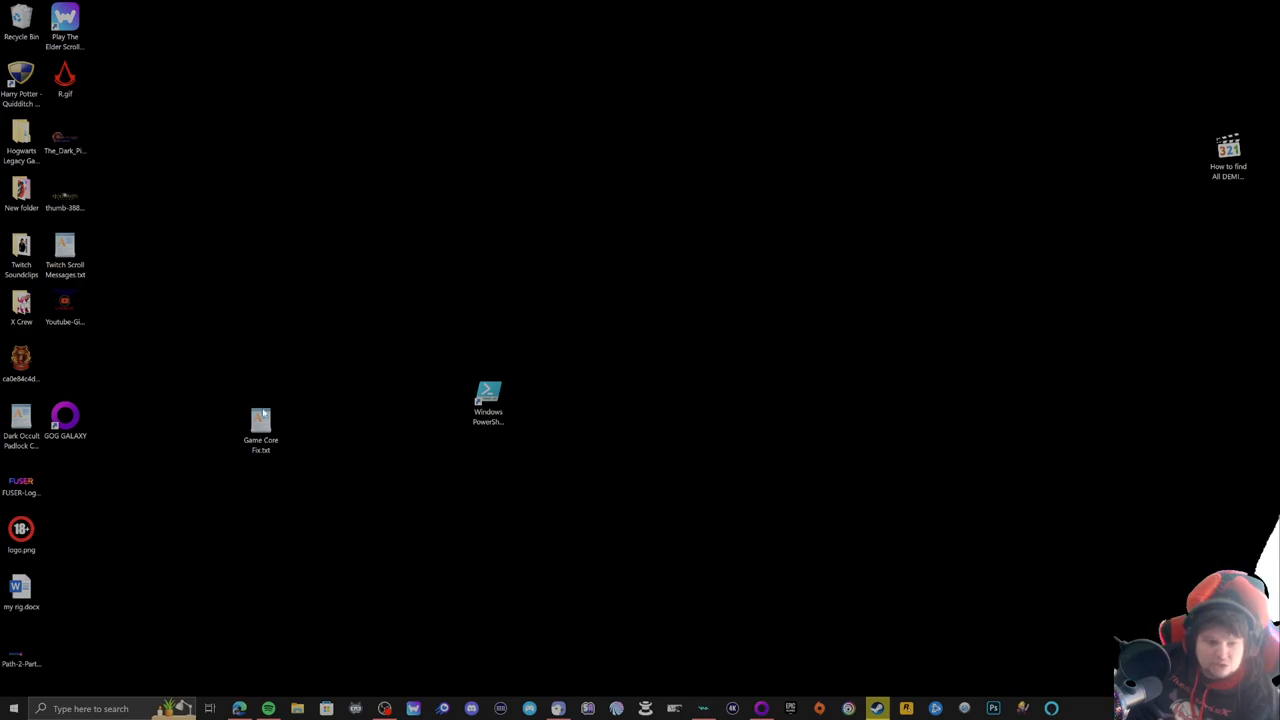
Step: Move Game Core Fix.txt and the PowerShell ISE shortcut side by side above centre
left_click_drag(261, 425, 426, 320)
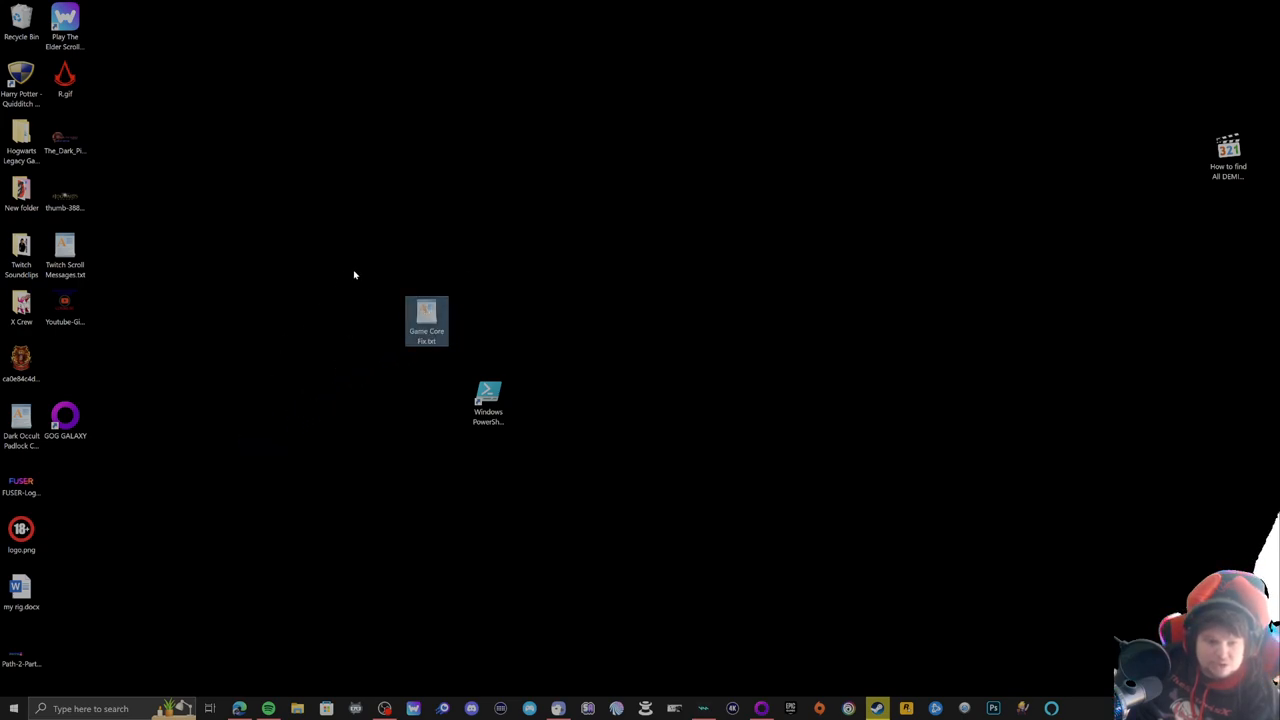
left_click_drag(488, 400, 471, 325)
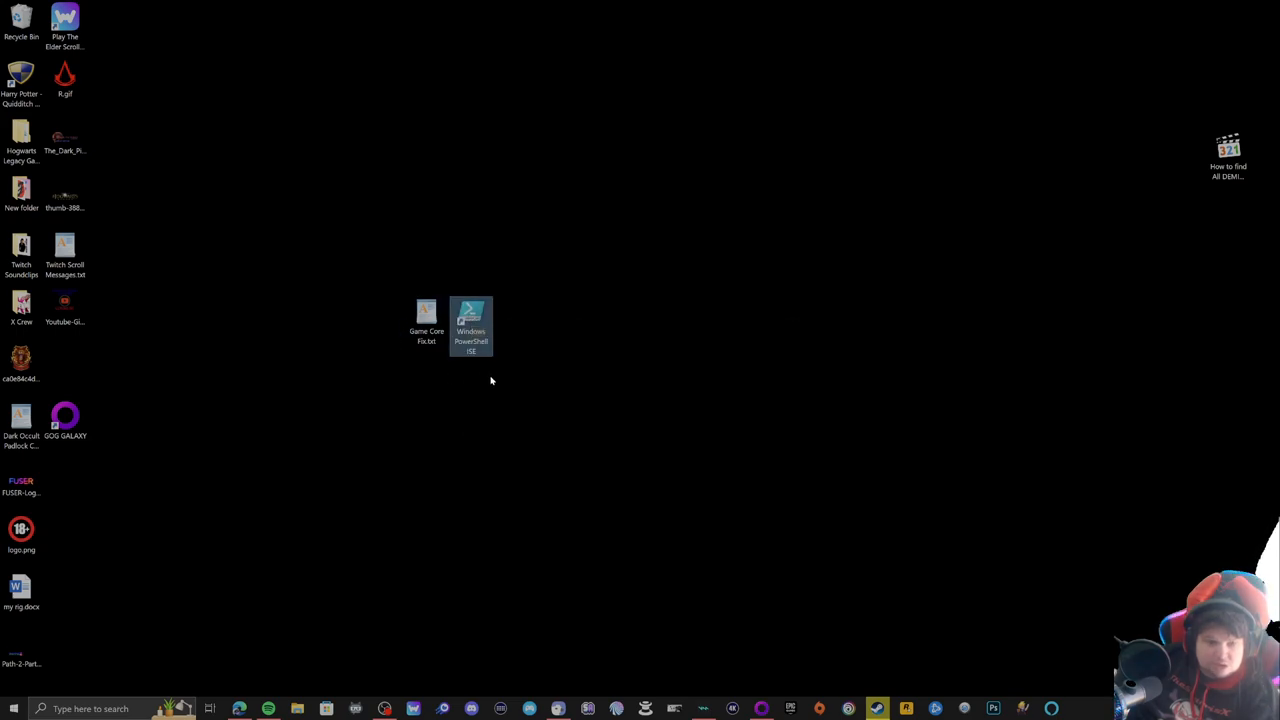
mouse_move(426, 315)
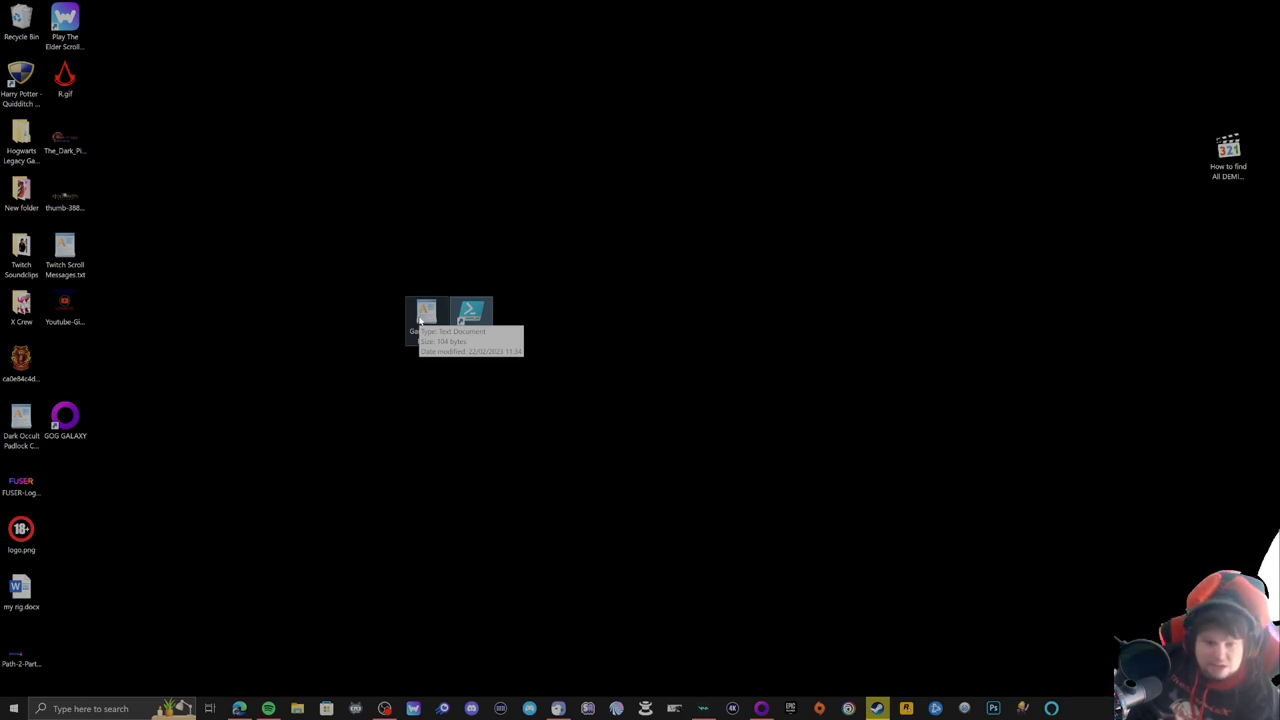
mouse_move(320, 315)
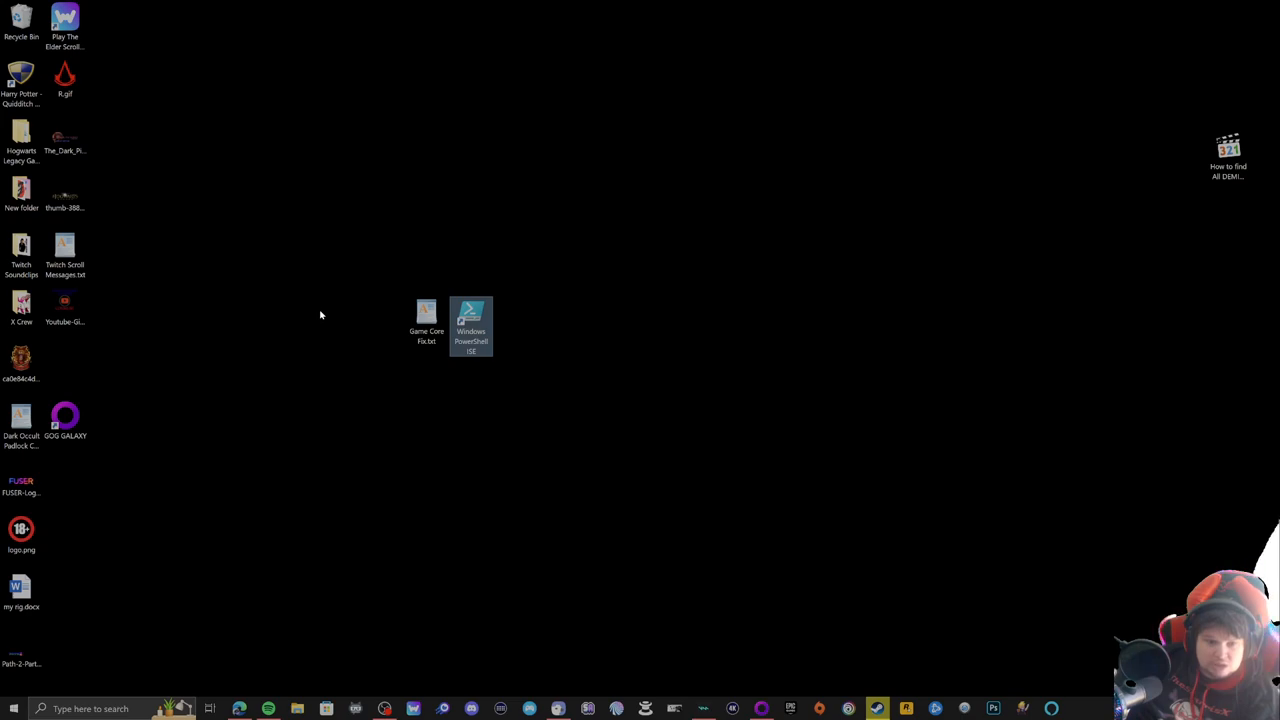
mouse_move(341, 331)
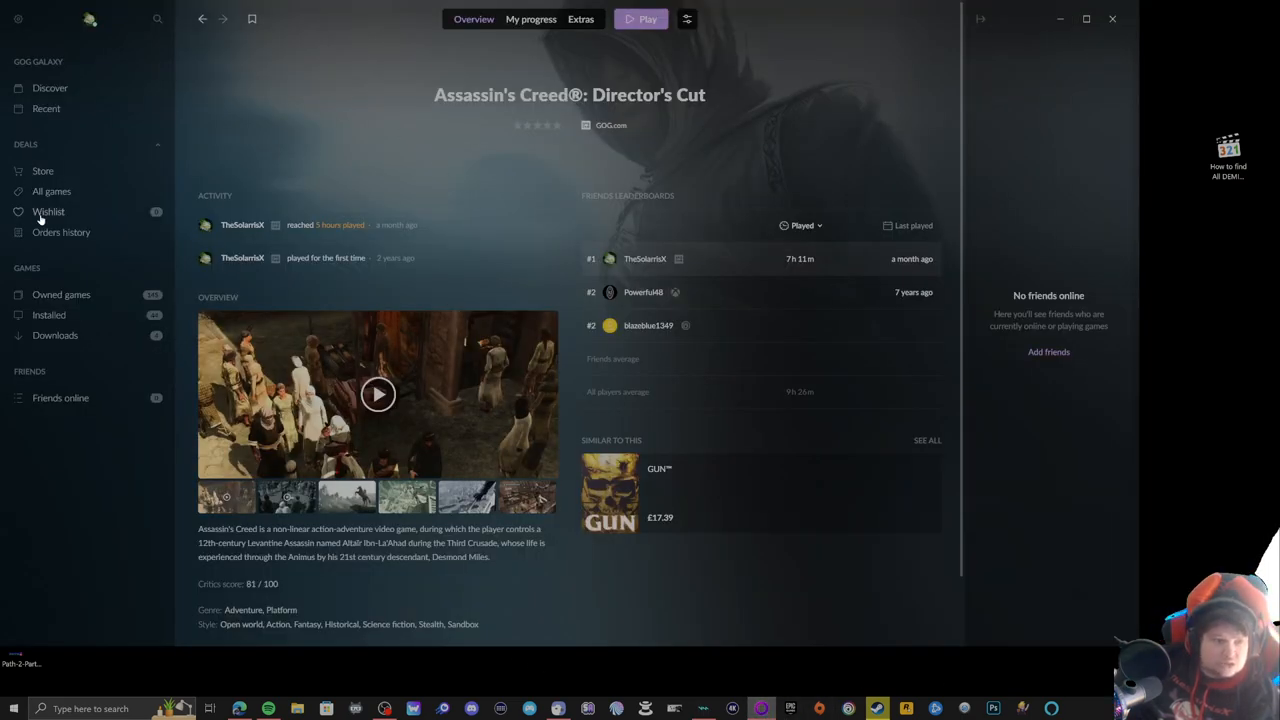
mouse_move(49, 314)
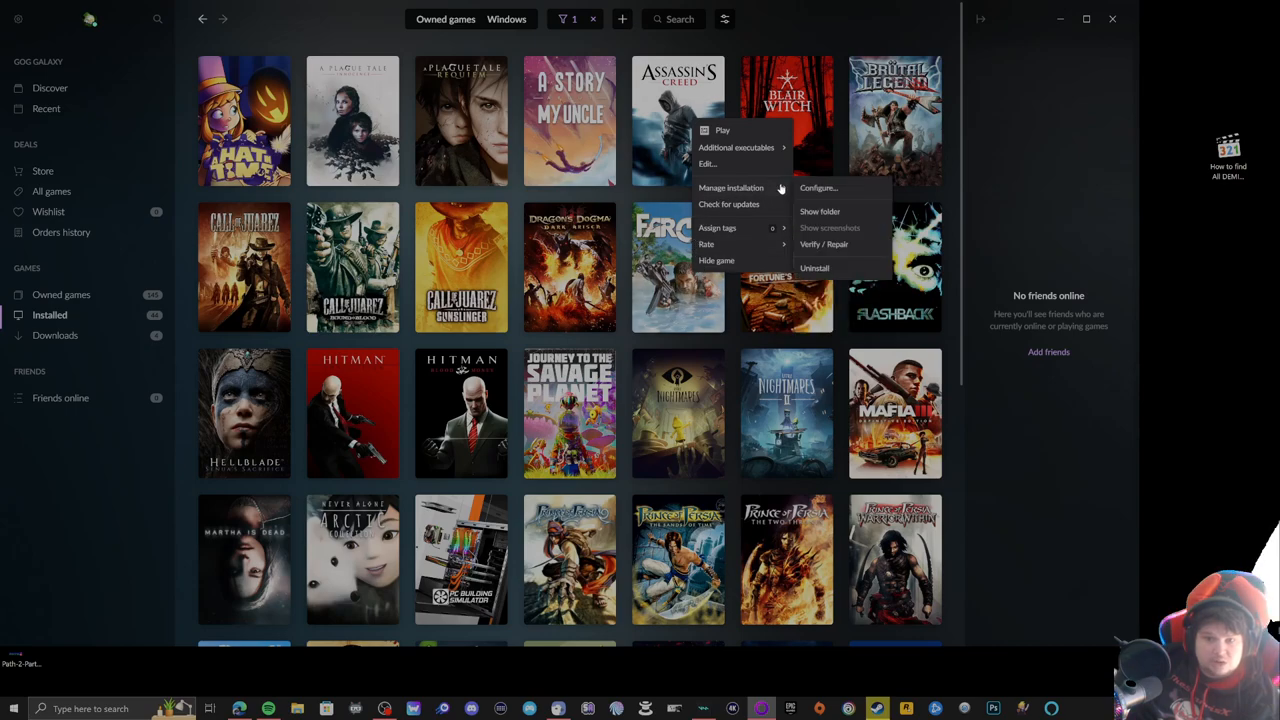
mouse_move(821, 211)
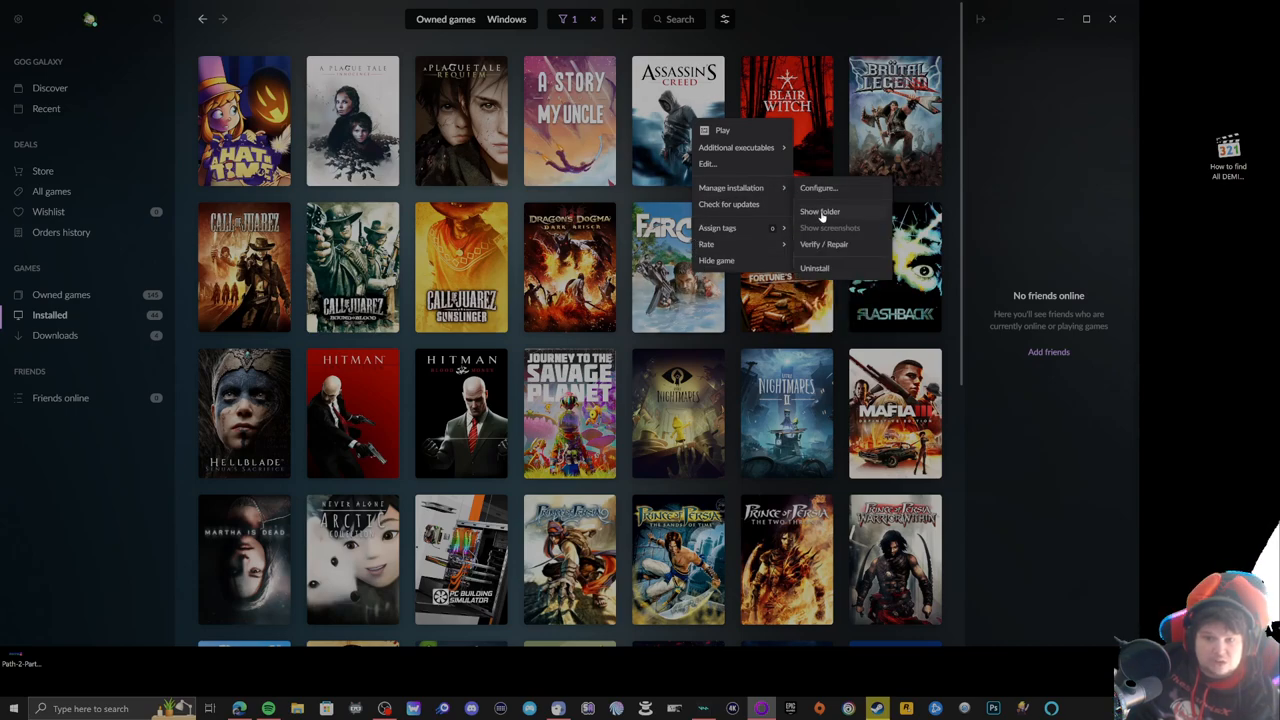
Step: Open Assassin's Creed's D: drive install folder via Manage installation > Show folder
left_click(820, 211)
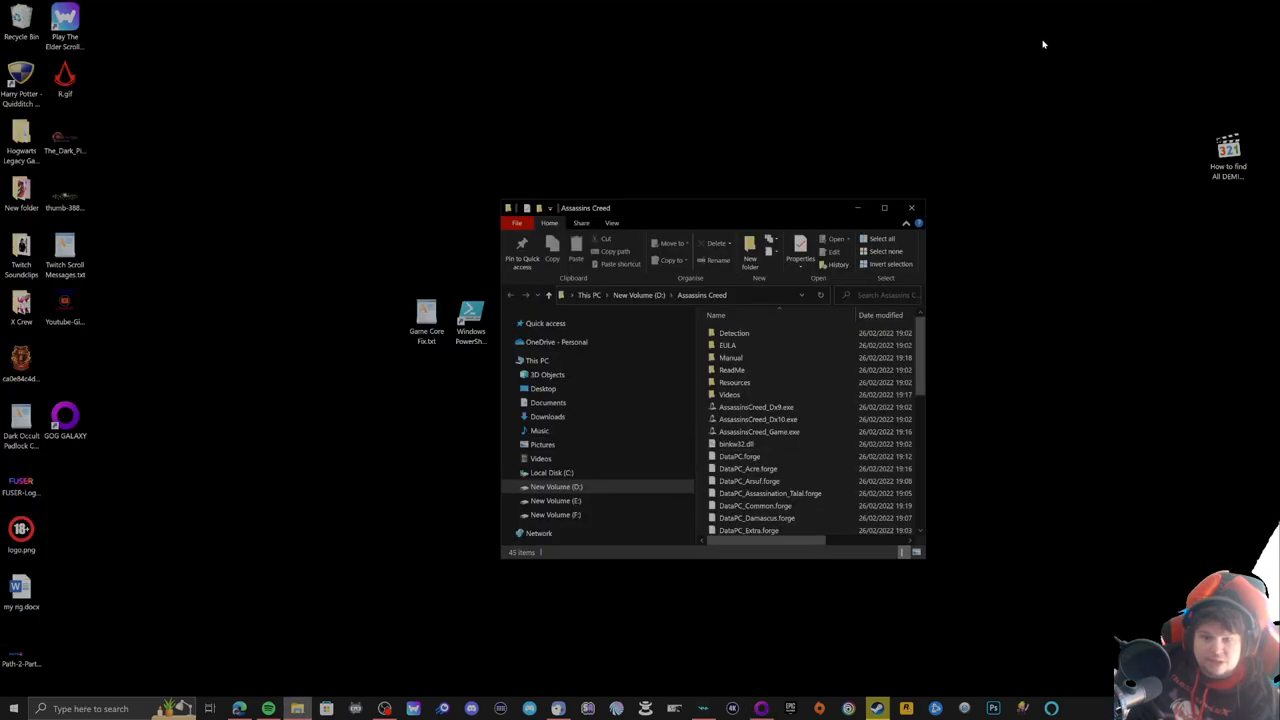
Step: Copy the D:\Assassins Creed path from Explorer and select the script's cd path
left_click(598, 294)
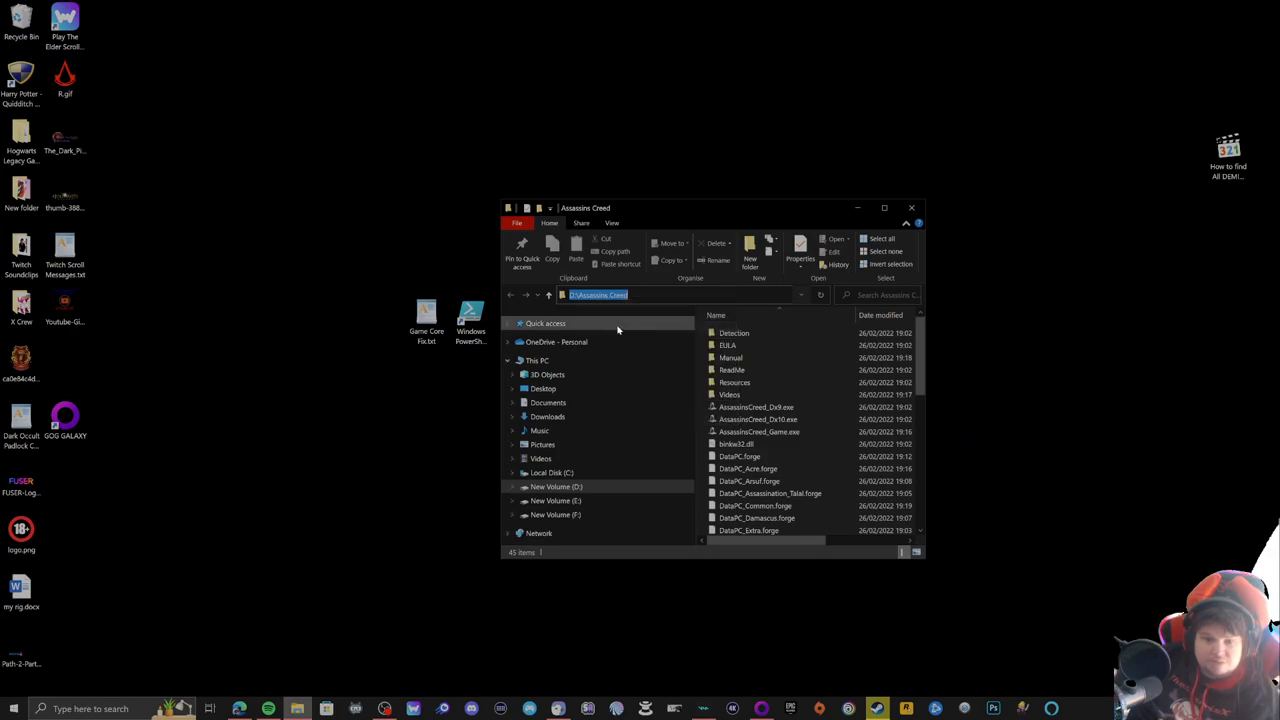
right_click(600, 294)
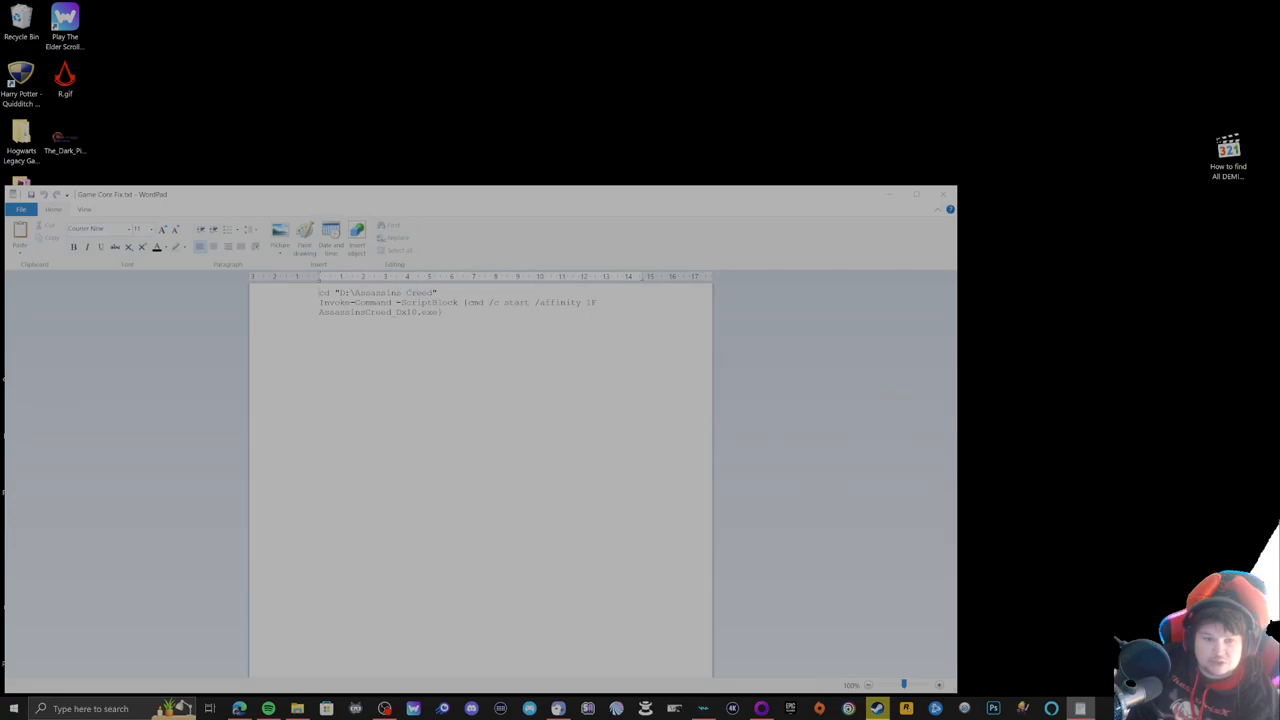
double_click(419, 292)
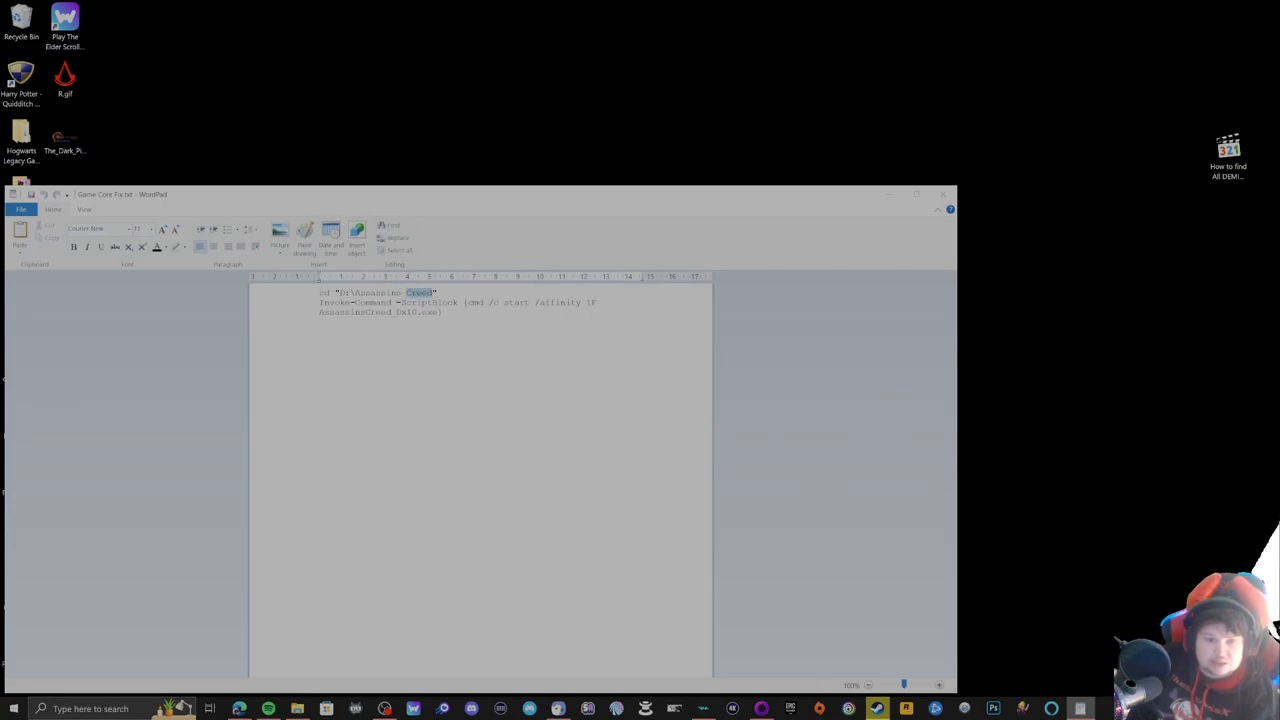
left_click_drag(433, 293, 340, 293)
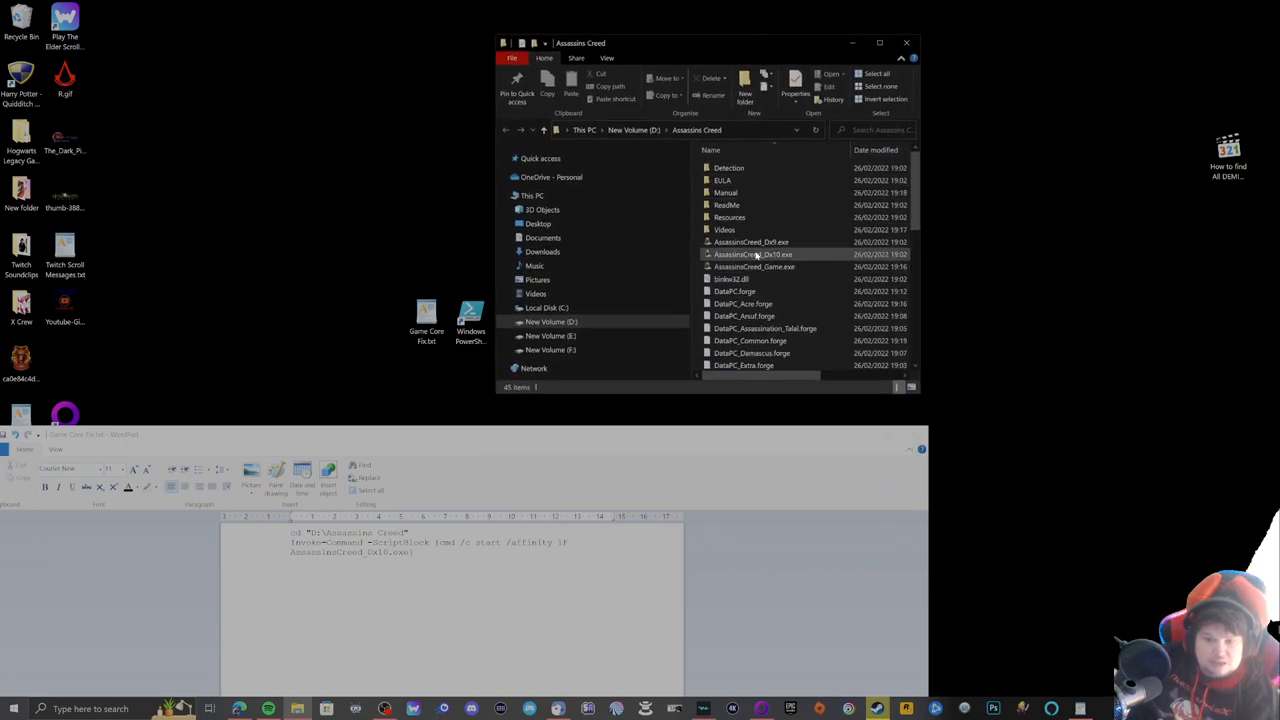
Step: Replace the script's executable with AssassinsCreed_Dx9.exe, then close WordPad saving Game Core Fix.txt
left_click(751, 242)
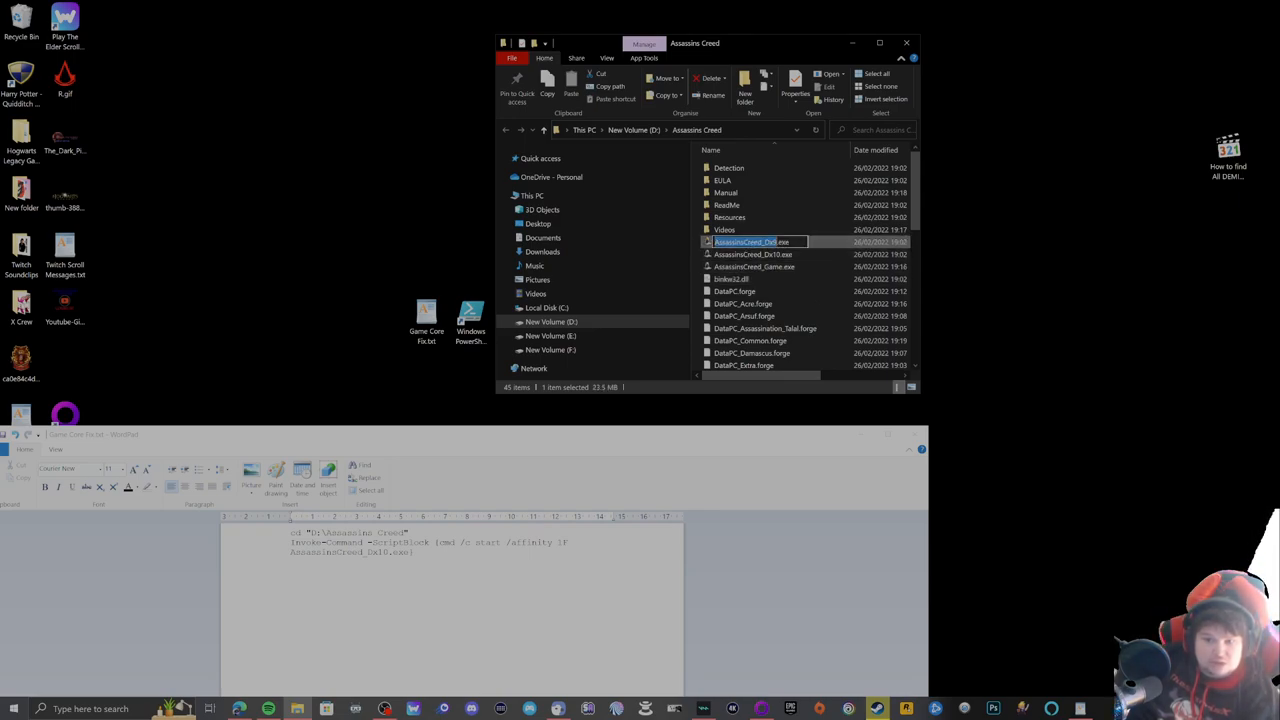
mouse_move(780, 278)
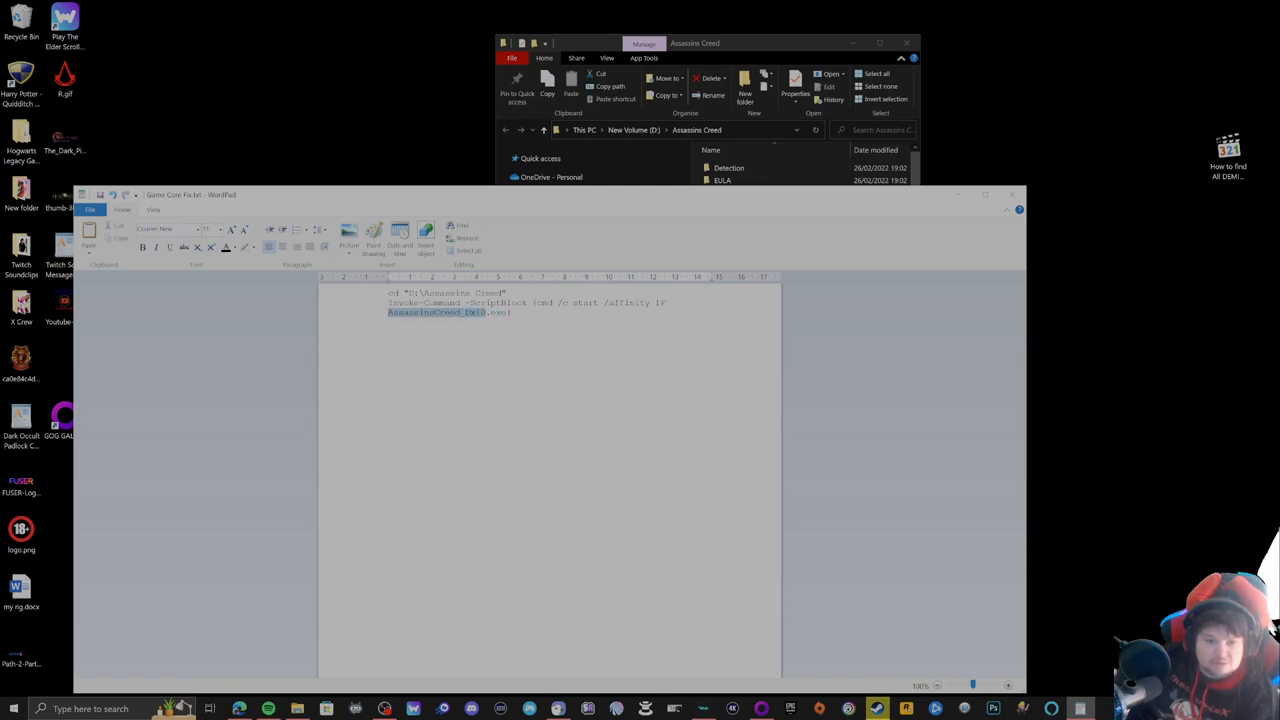
right_click(450, 312)
type("9")
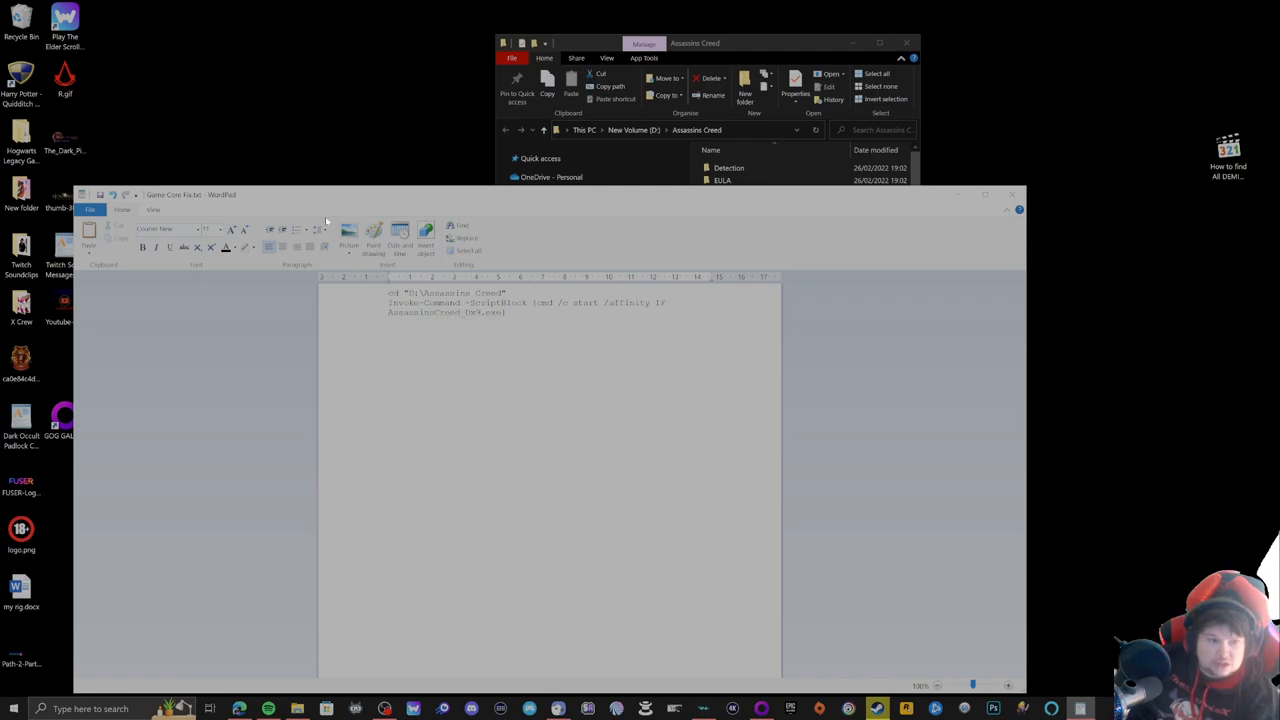
left_click(1013, 195)
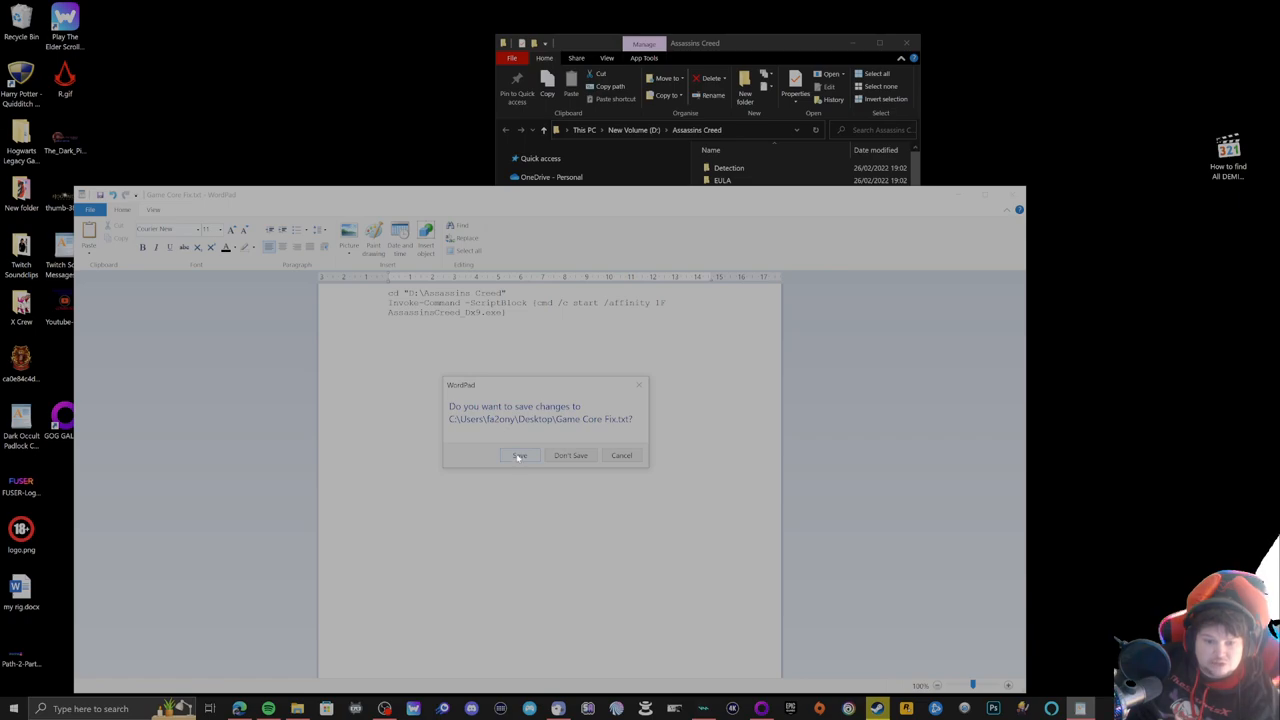
left_click(571, 455)
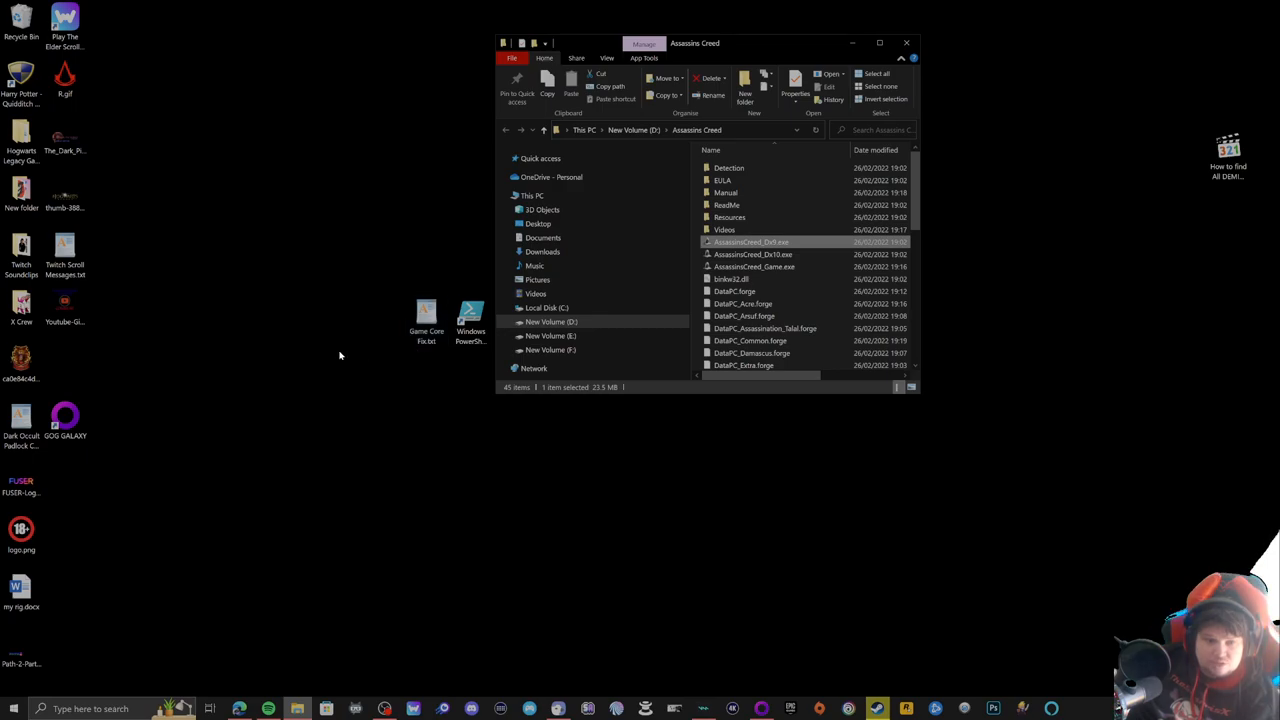
mouse_move(332, 350)
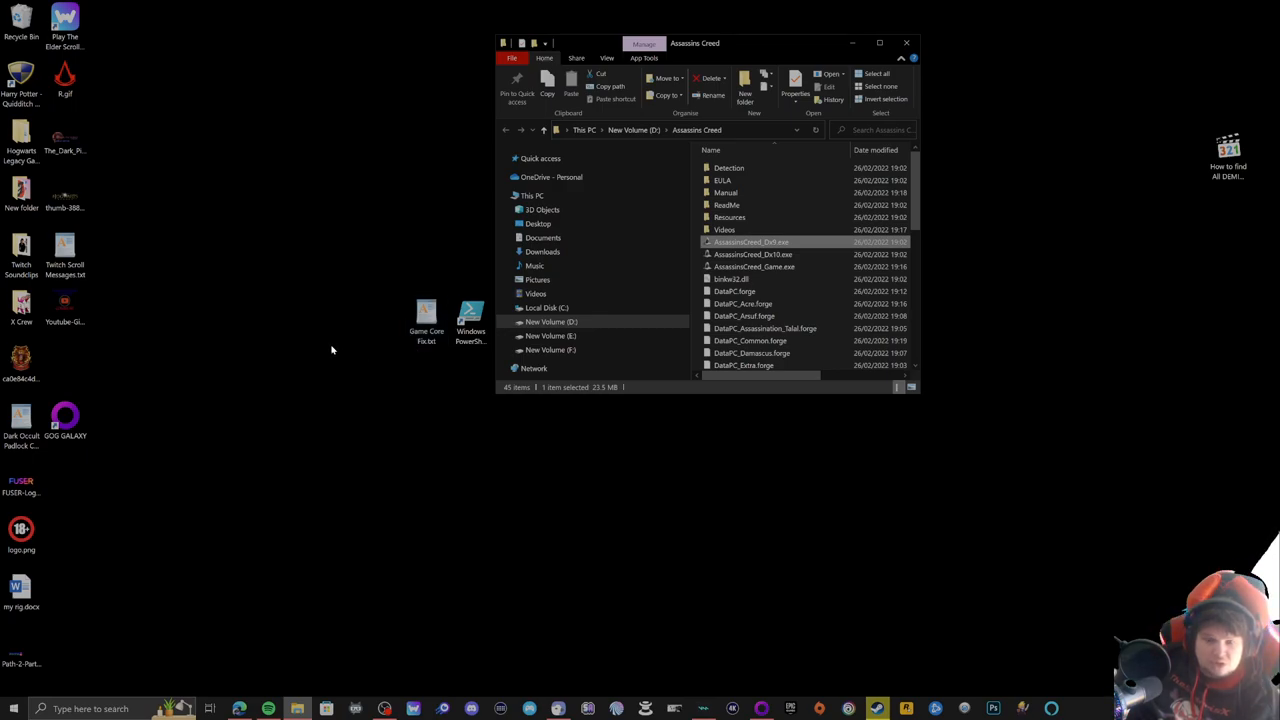
mouse_move(377, 338)
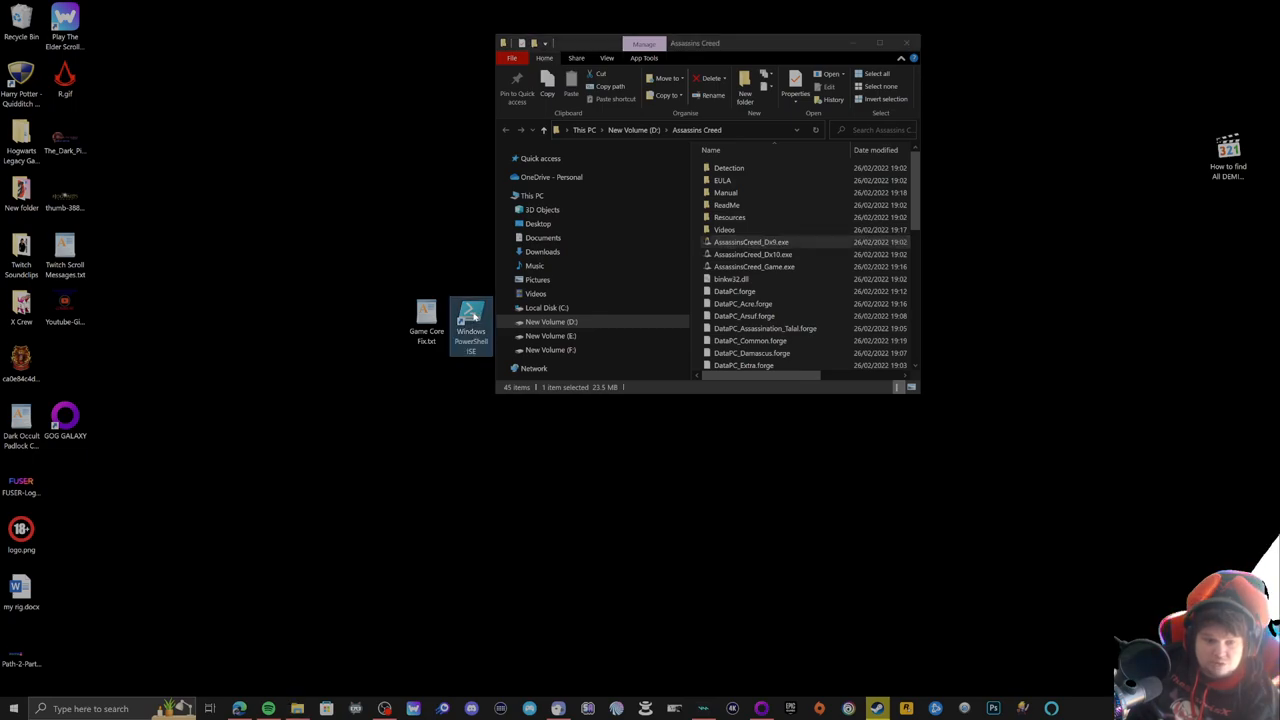
mouse_move(461, 373)
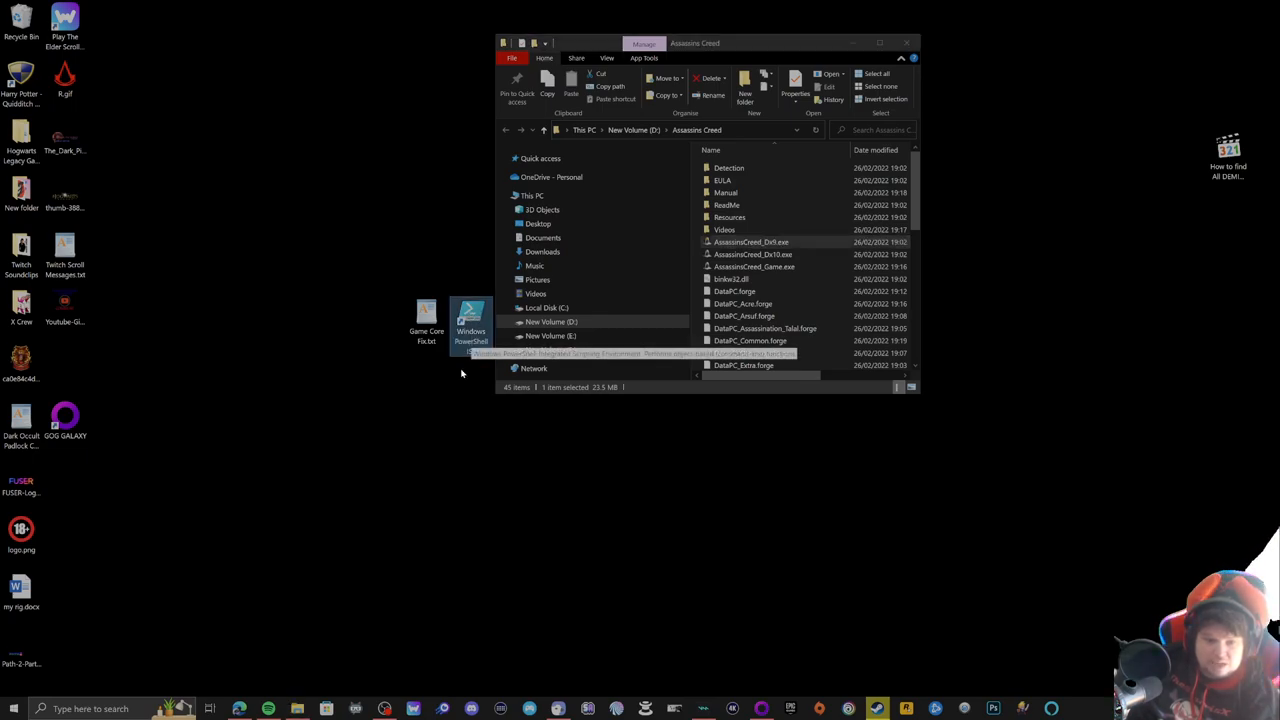
Step: Launch PowerShell ISE from its desktop shortcut, loading the Game Core Fix script
double_click(471, 315)
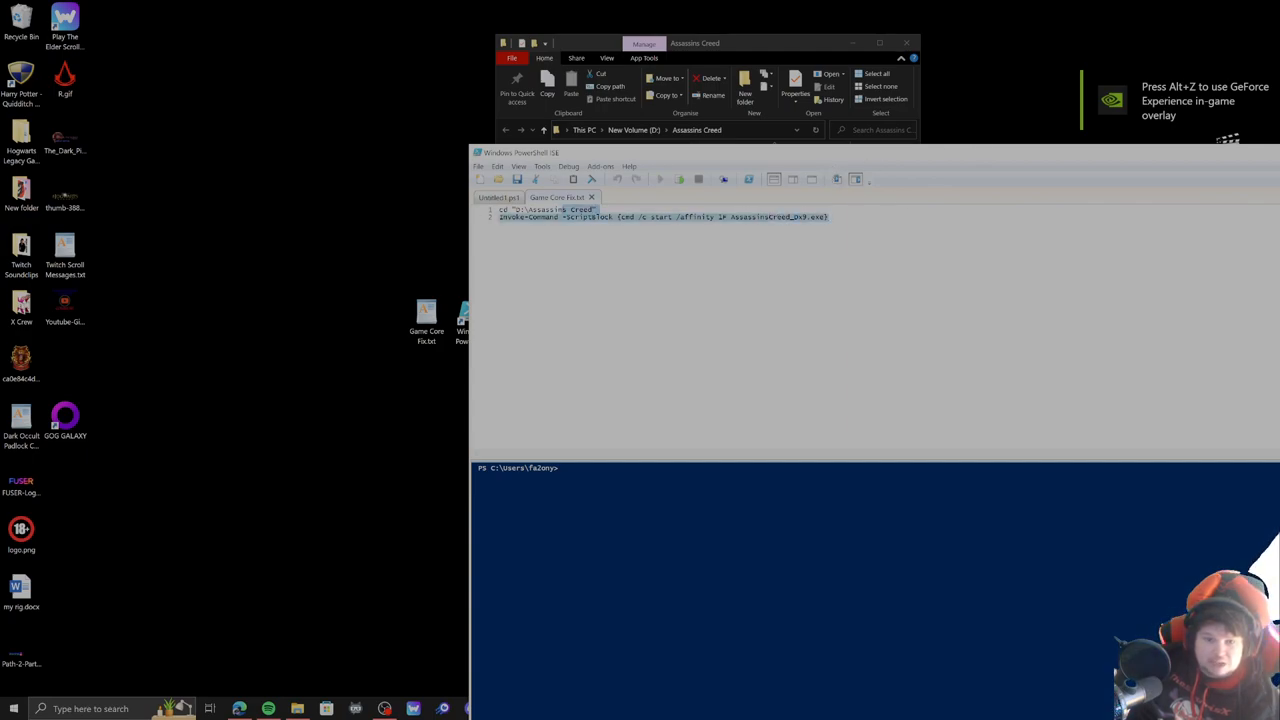
Step: Run the selected cd and Invoke-Command affinity lines with Run Selection
right_click(550, 218)
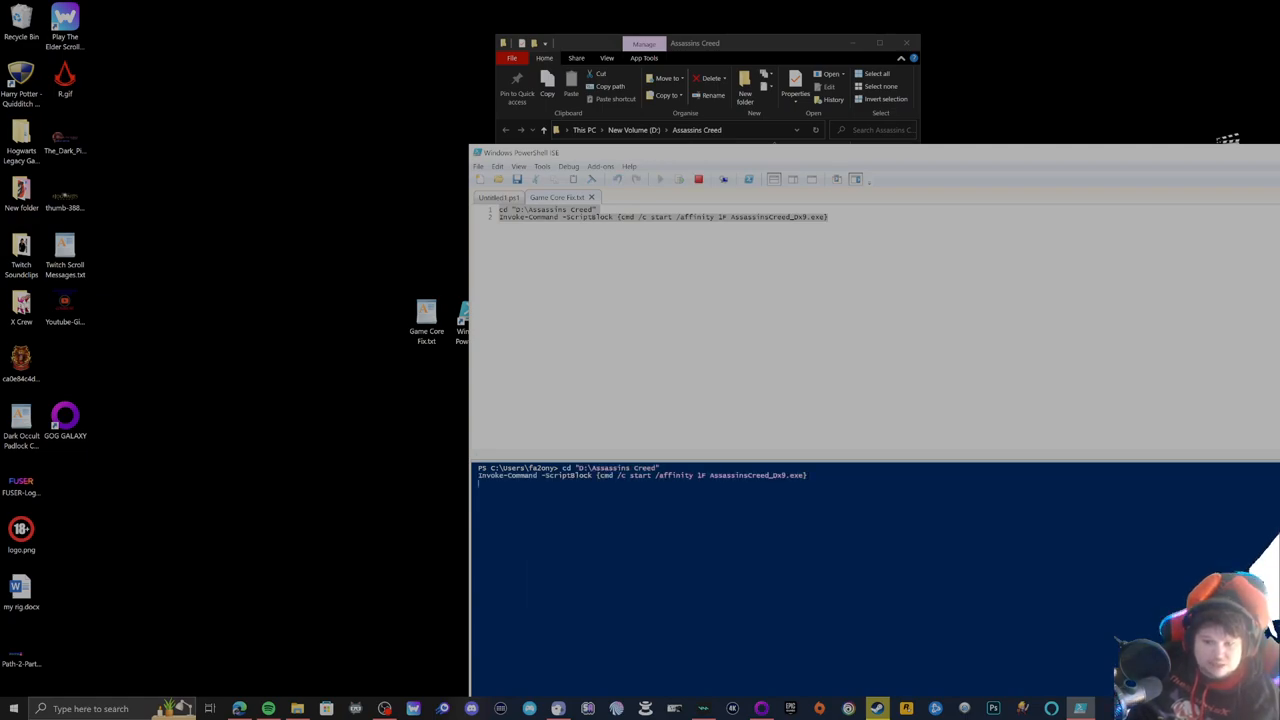
mouse_move(585, 457)
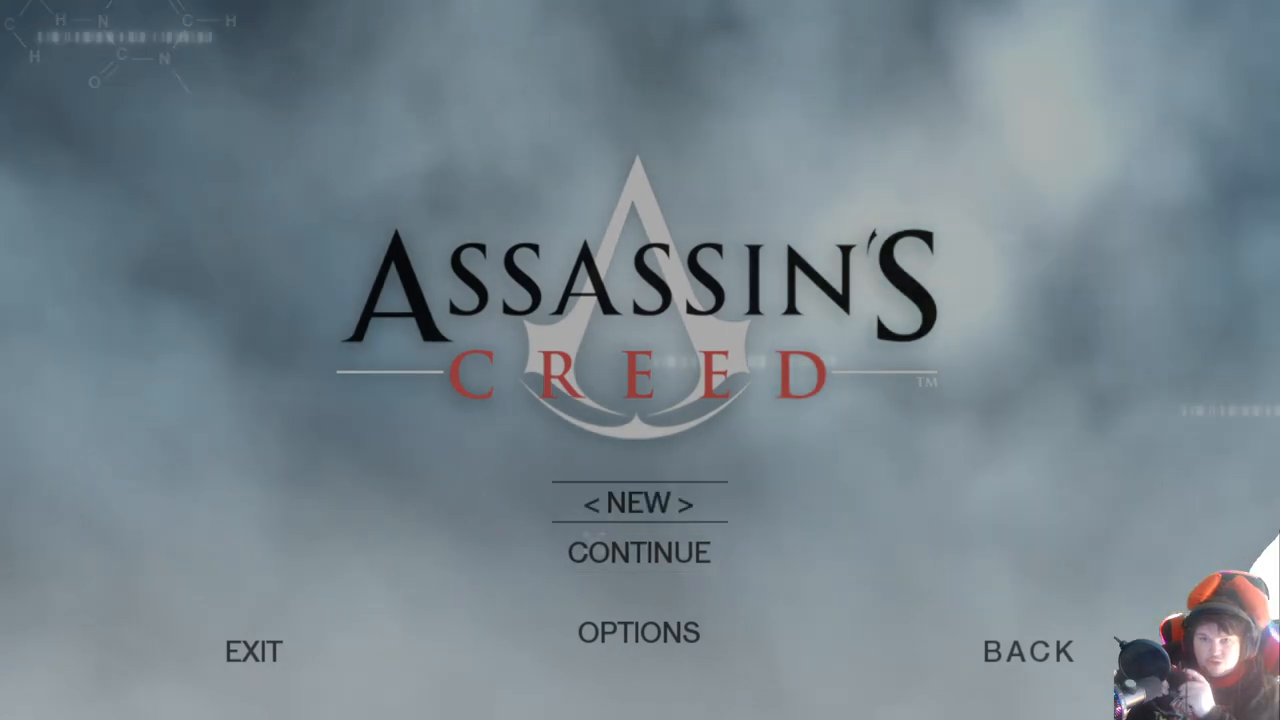
Step: Check Customize controls under Options, go back, and continue Memory Block 3
left_click(638, 632)
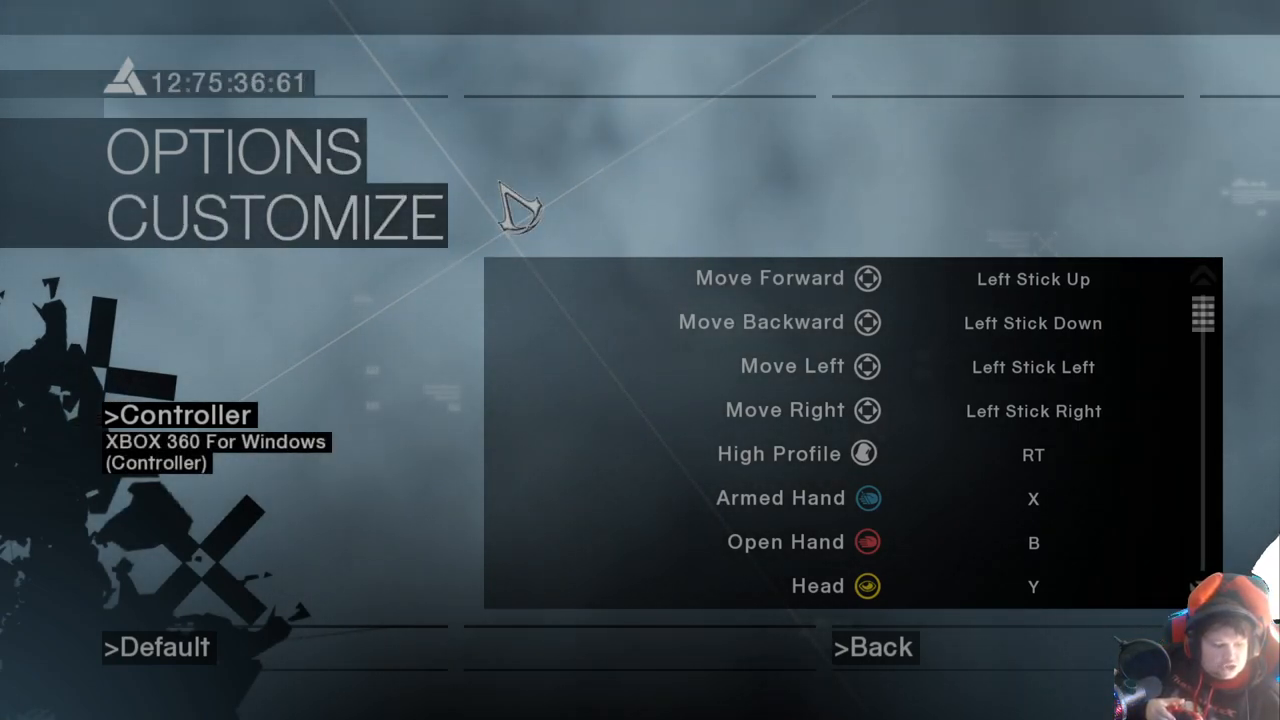
left_click(873, 647)
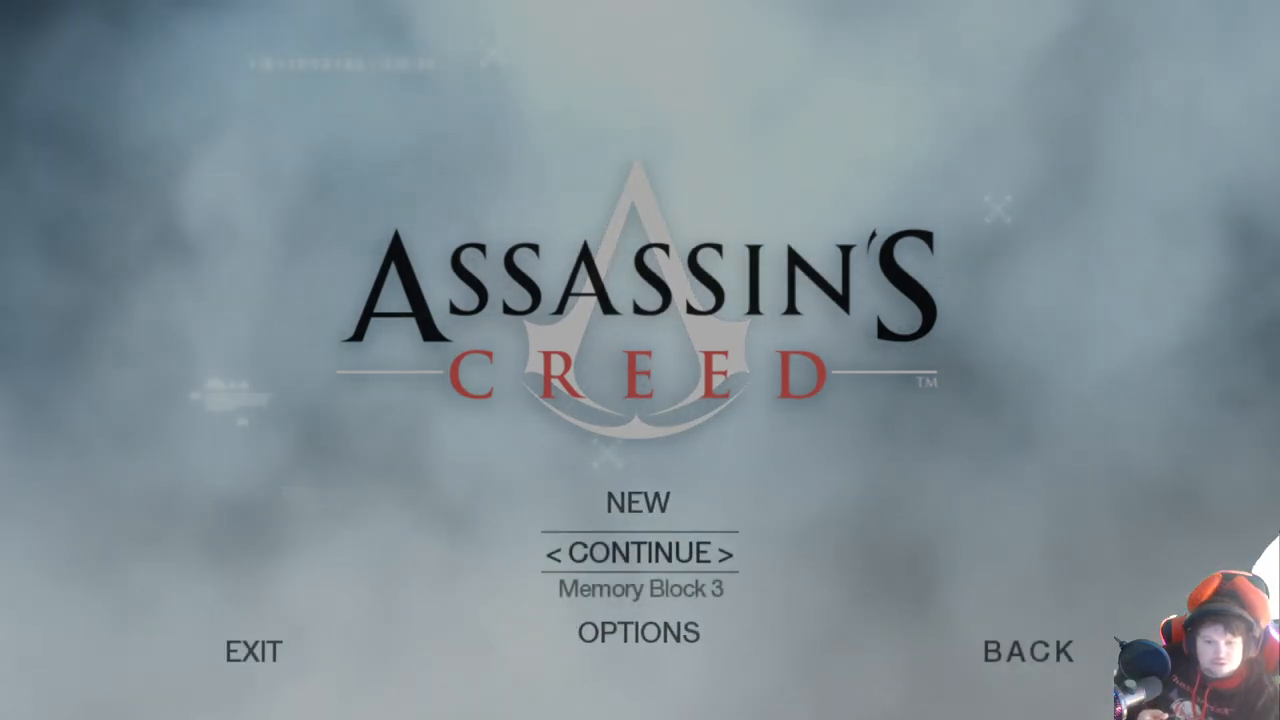
left_click(637, 552)
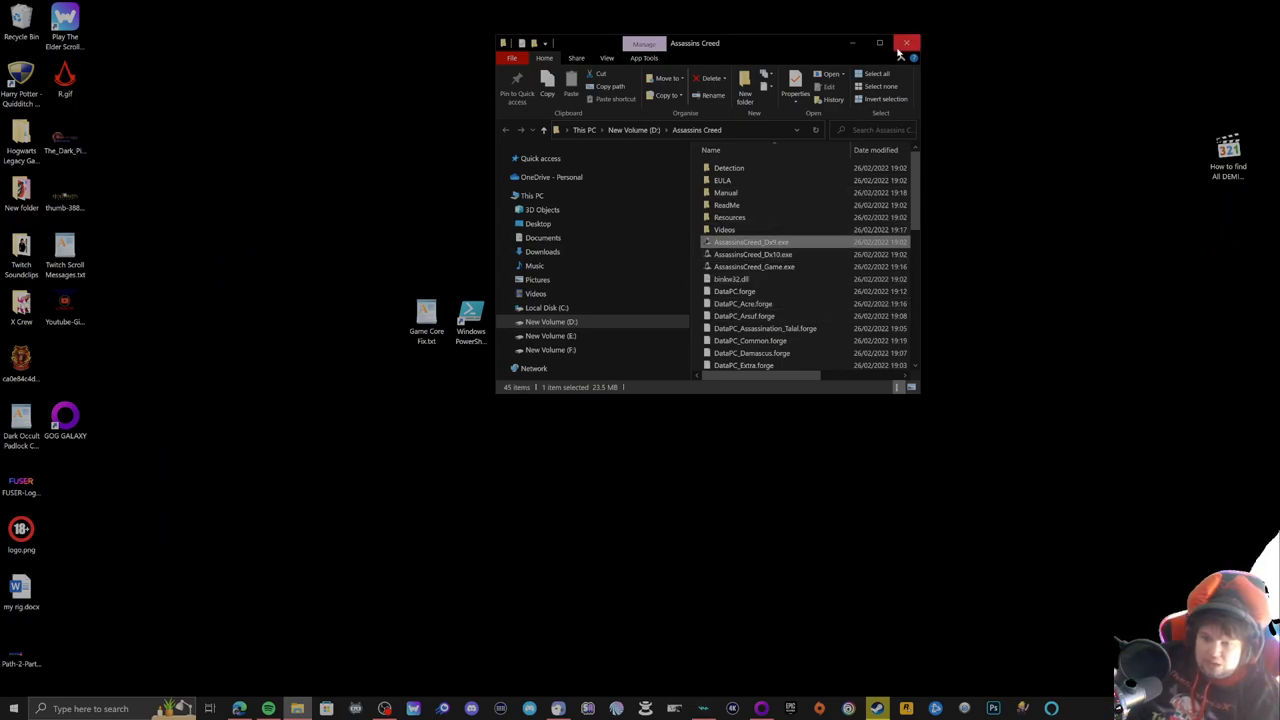
Step: Close the Assassin's Creed folder window and select the D:\Assassins Creed path in Game Core Fix.txt
left_click(906, 43)
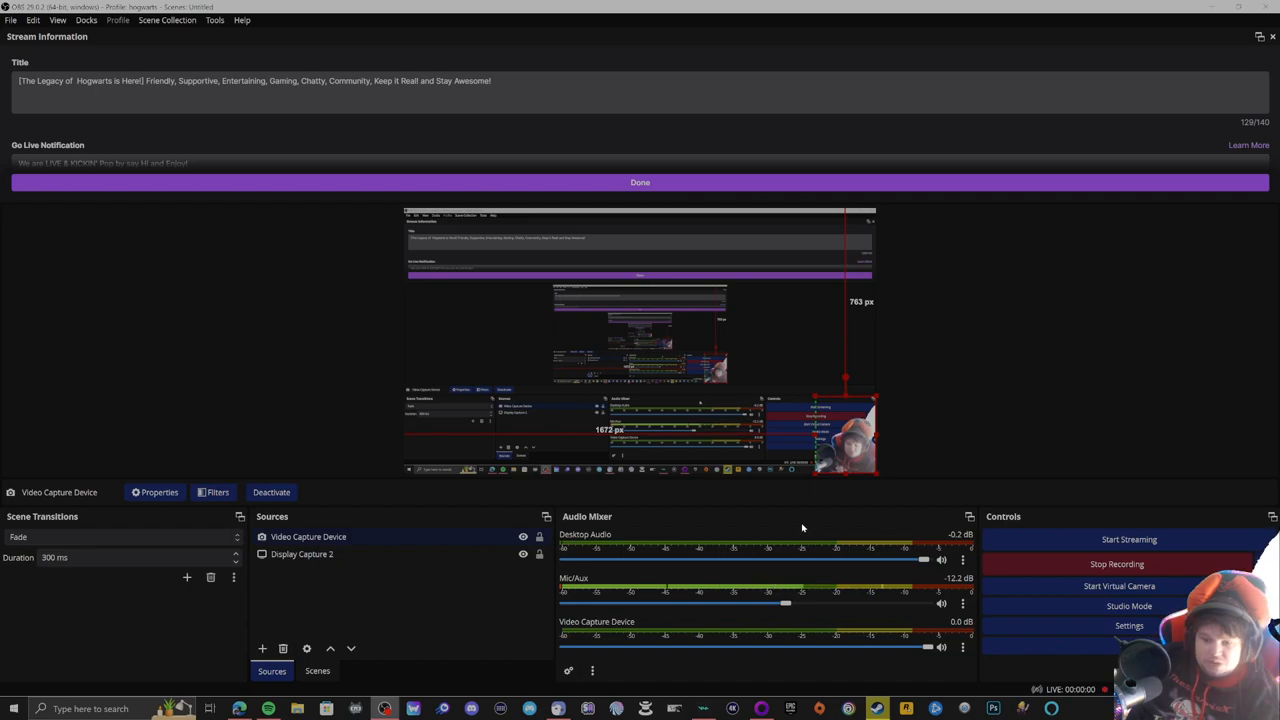
mouse_move(563, 685)
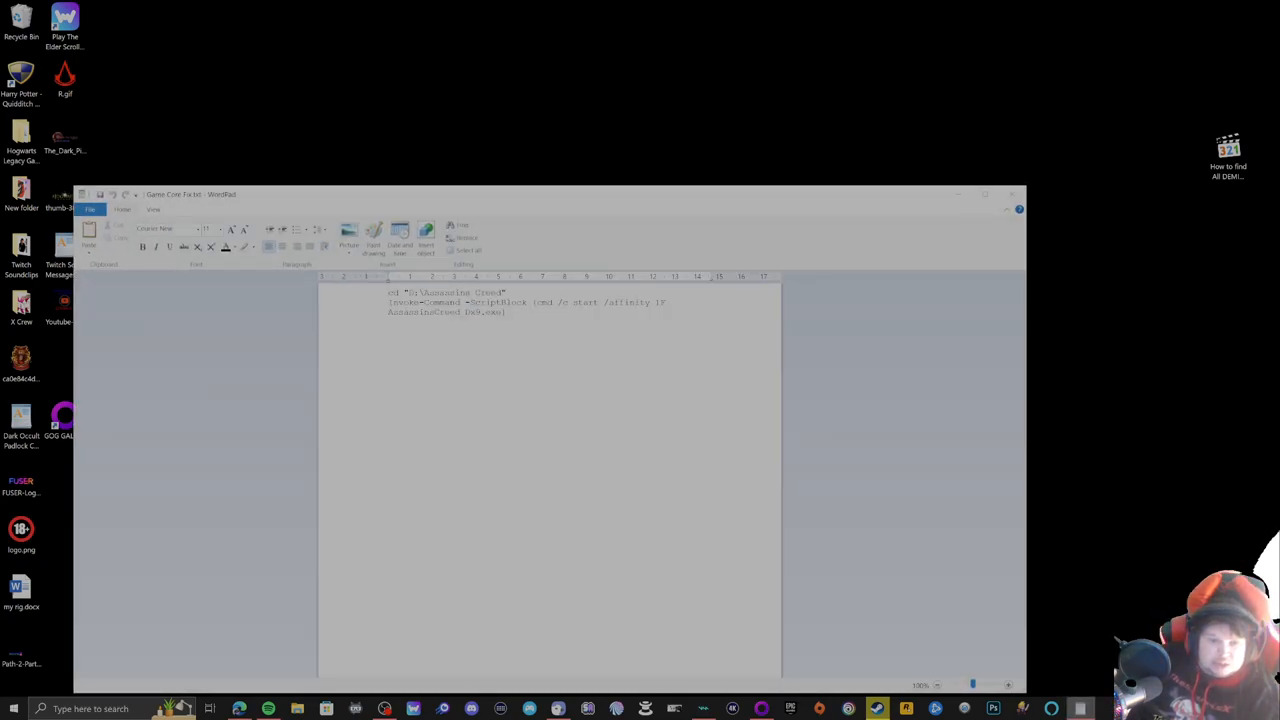
double_click(455, 292)
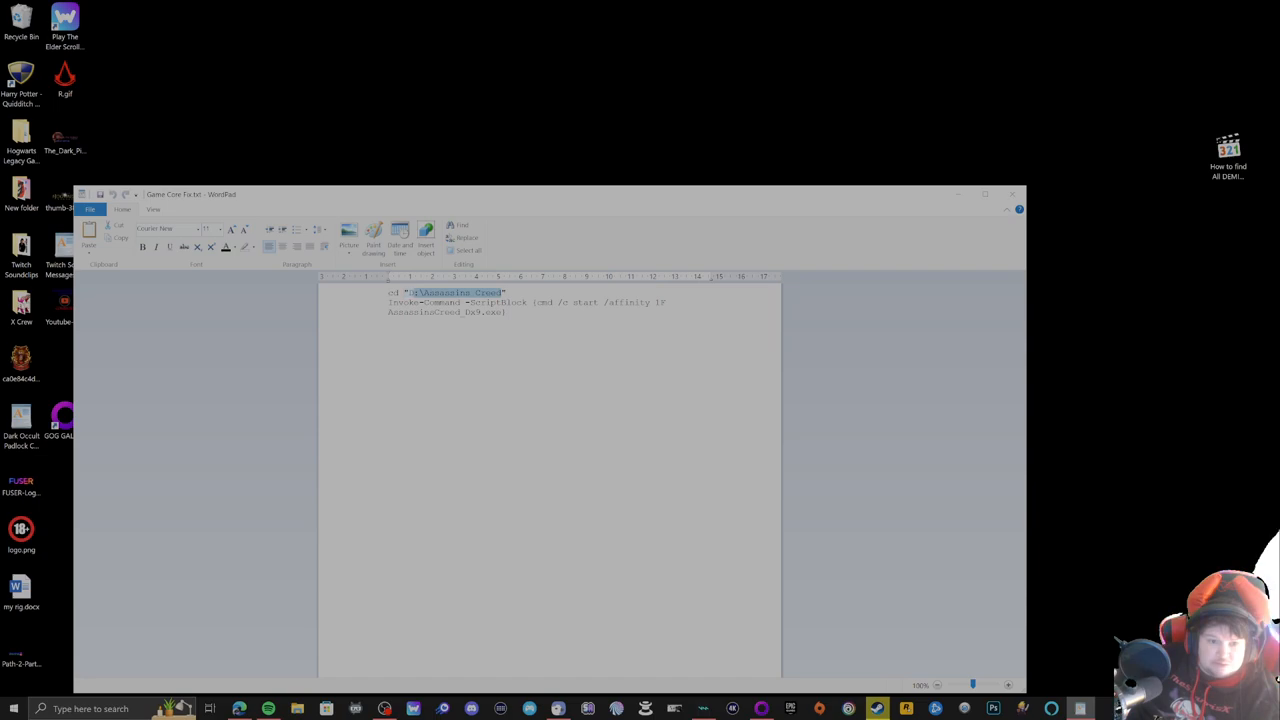